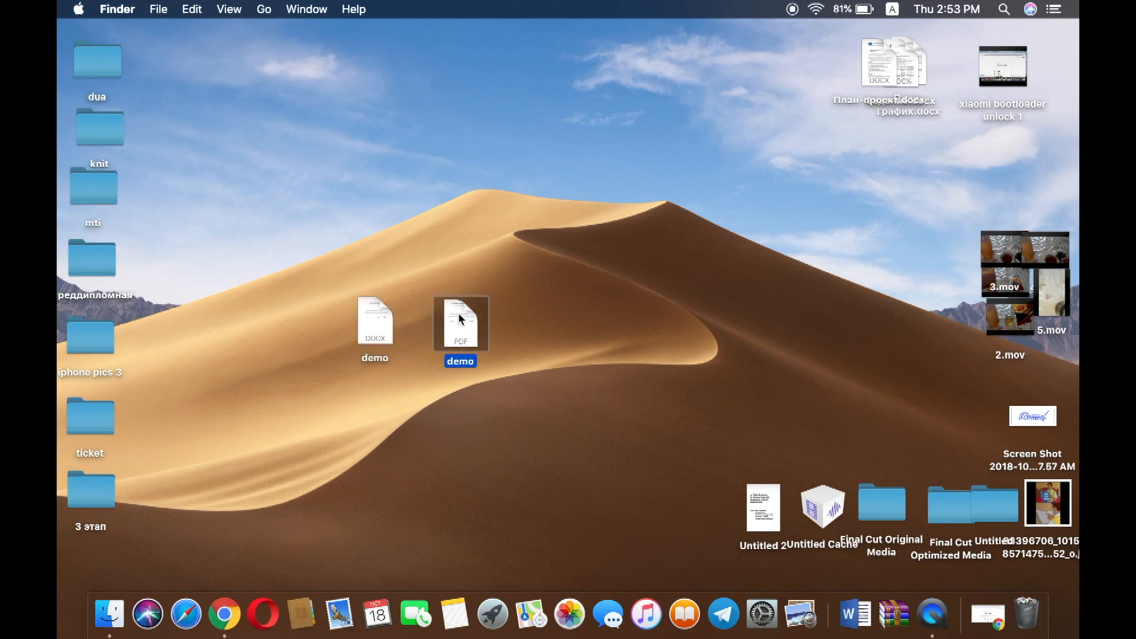
# - Open demo.pdf from the desktop and scroll to the Студент signature line
pyautogui.doubleClick(461, 322)
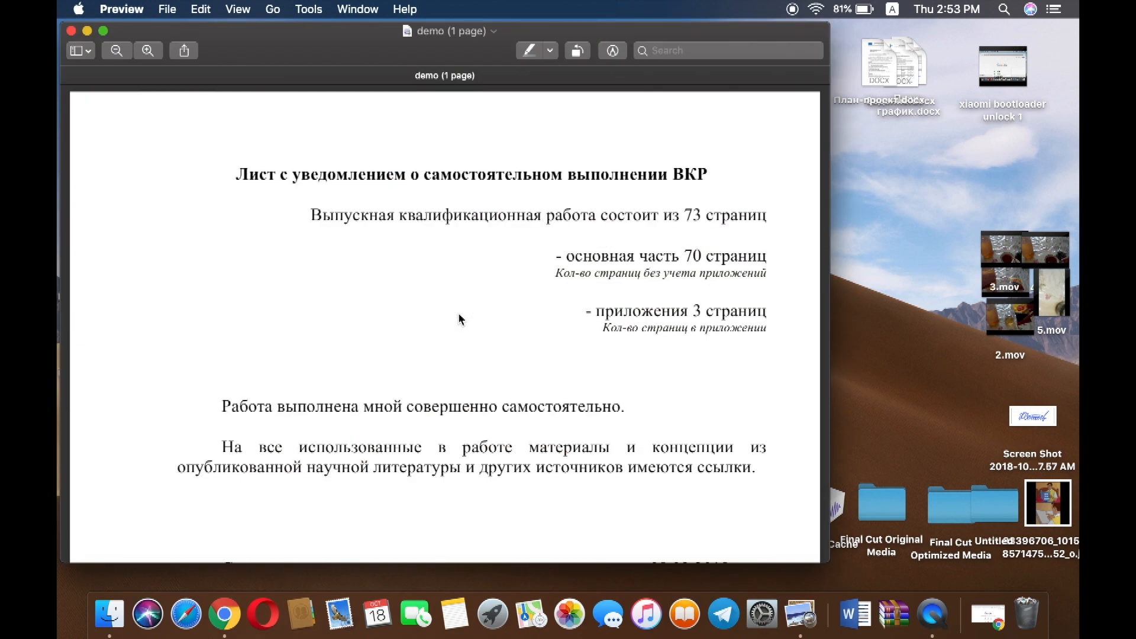
pyautogui.scroll(-3)
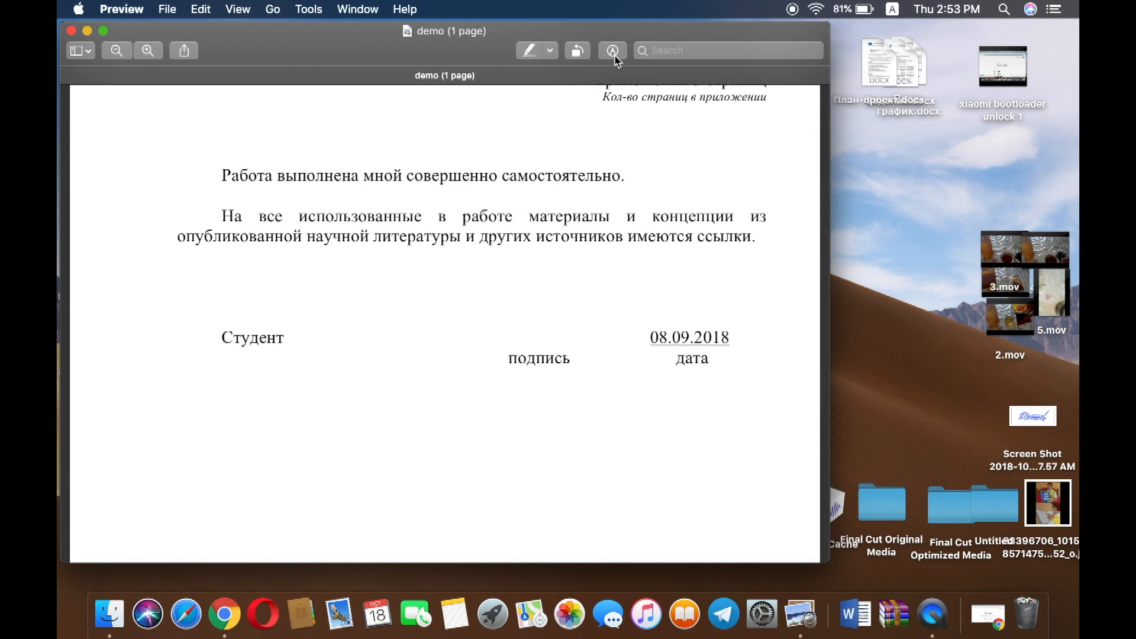
# - Start a new trackpad-drawn signature via Markup > Sign > Create Signature
pyautogui.click(612, 50)
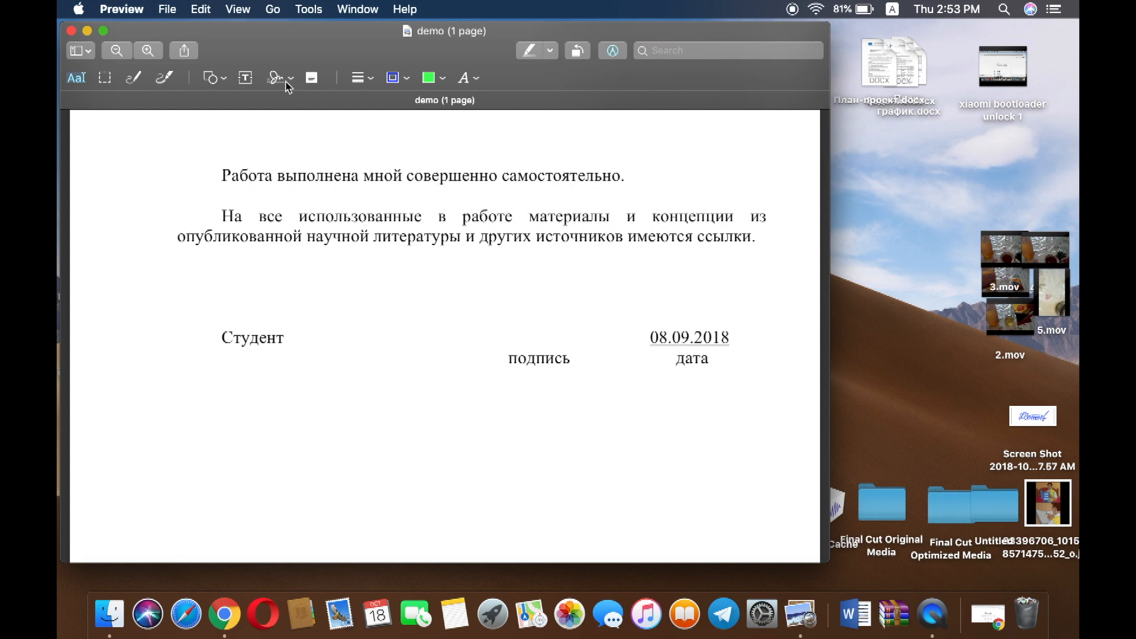
pyautogui.click(274, 78)
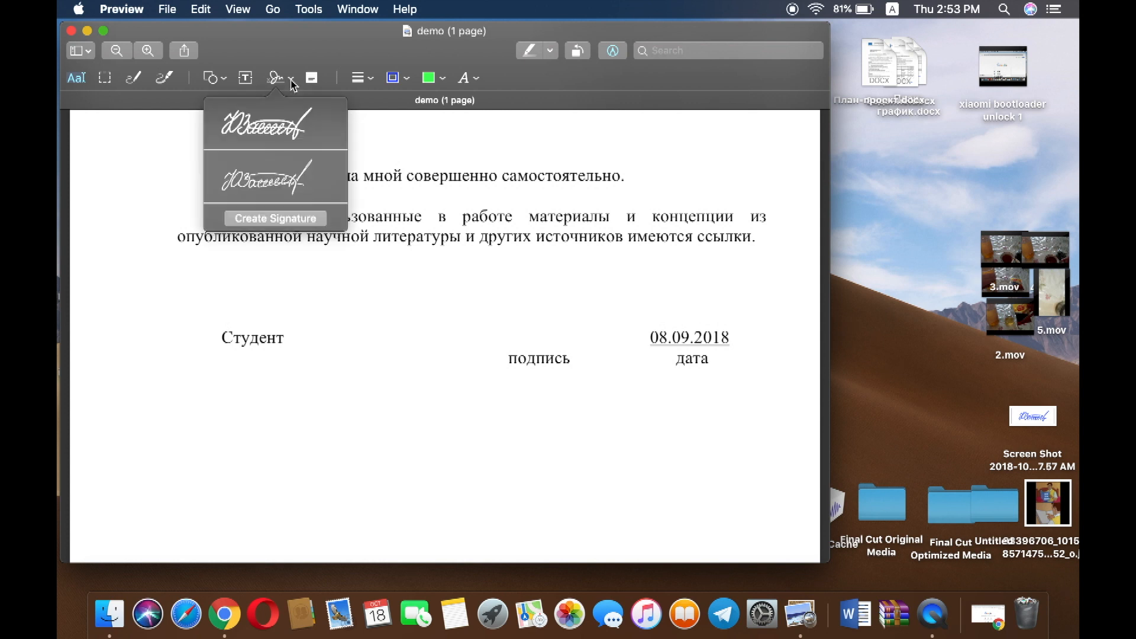
pyautogui.click(276, 217)
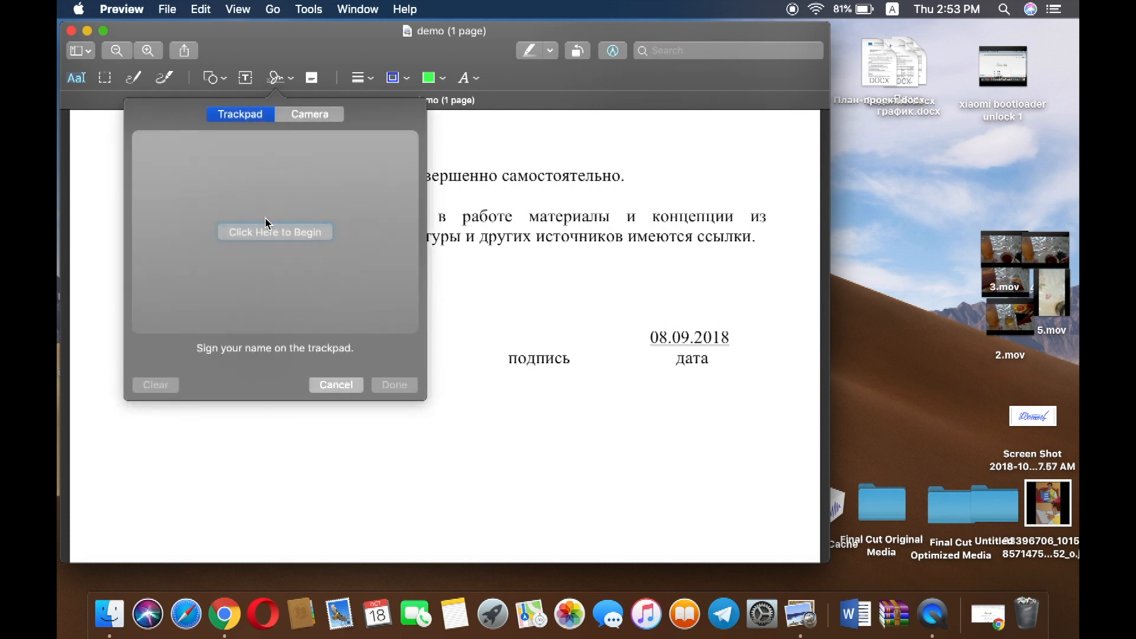
pyautogui.click(274, 231)
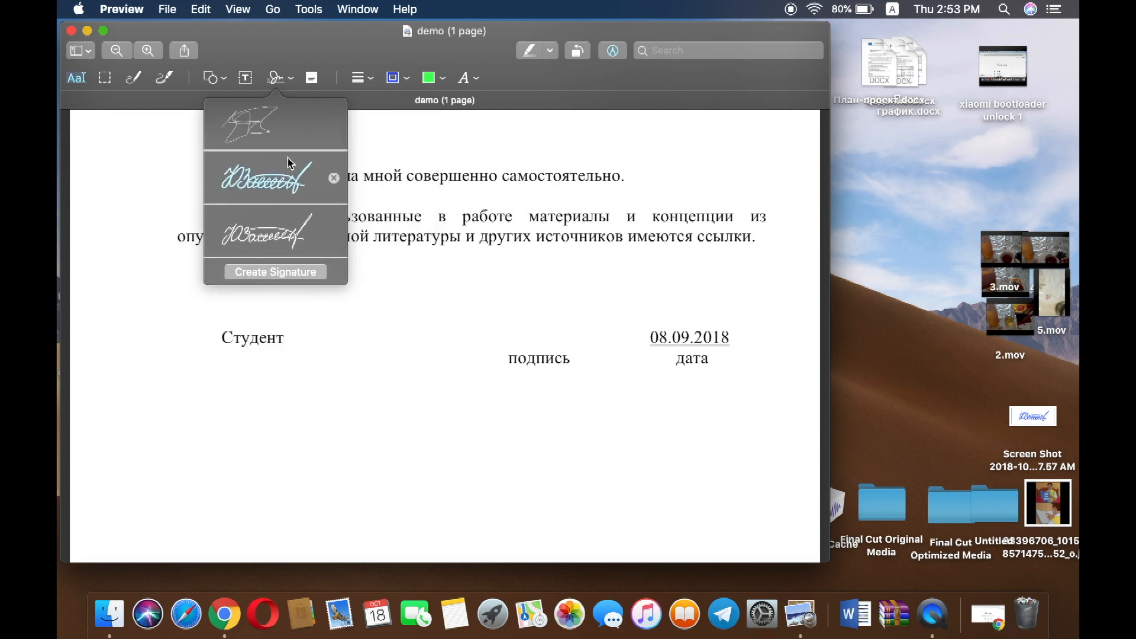
pyautogui.click(274, 123)
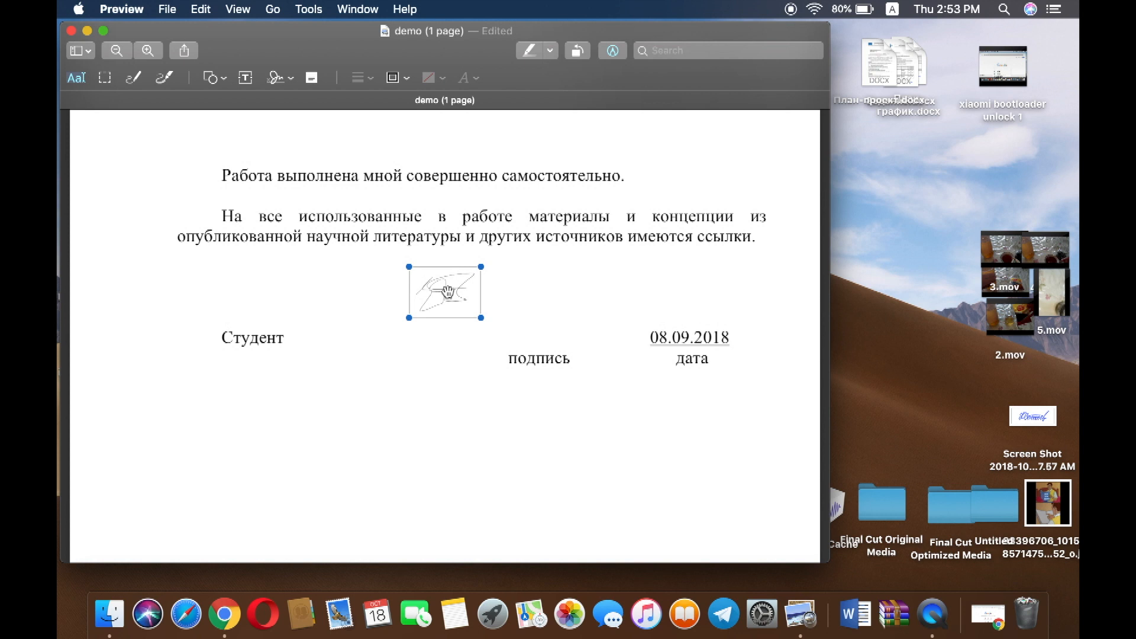
pyautogui.moveTo(443, 291); pyautogui.dragTo(386, 350)
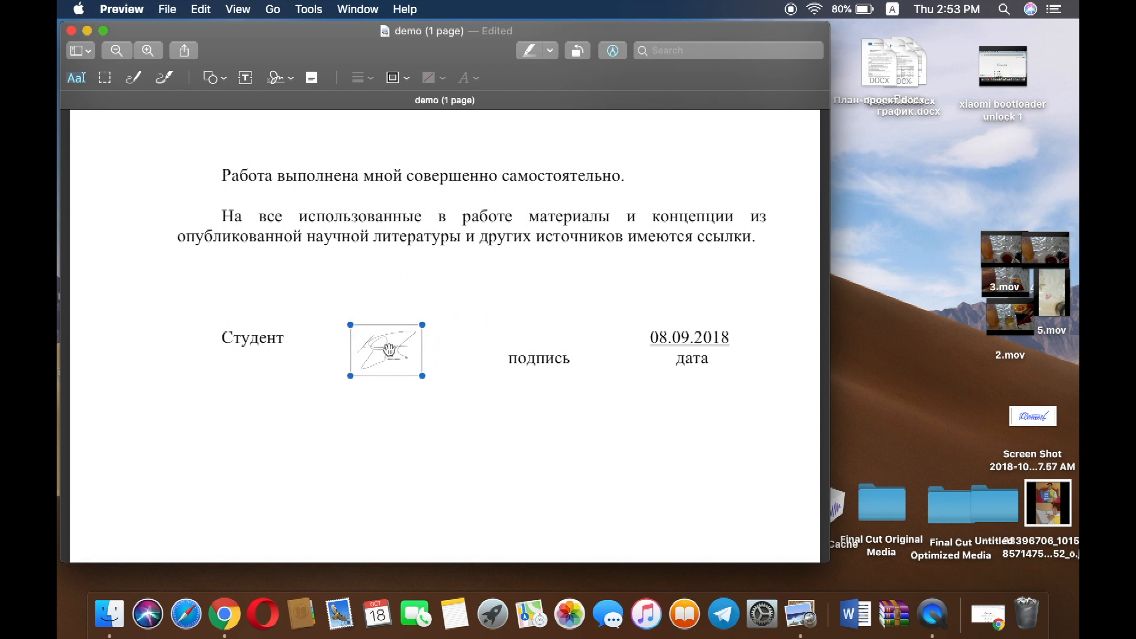
pyautogui.moveTo(409, 86)
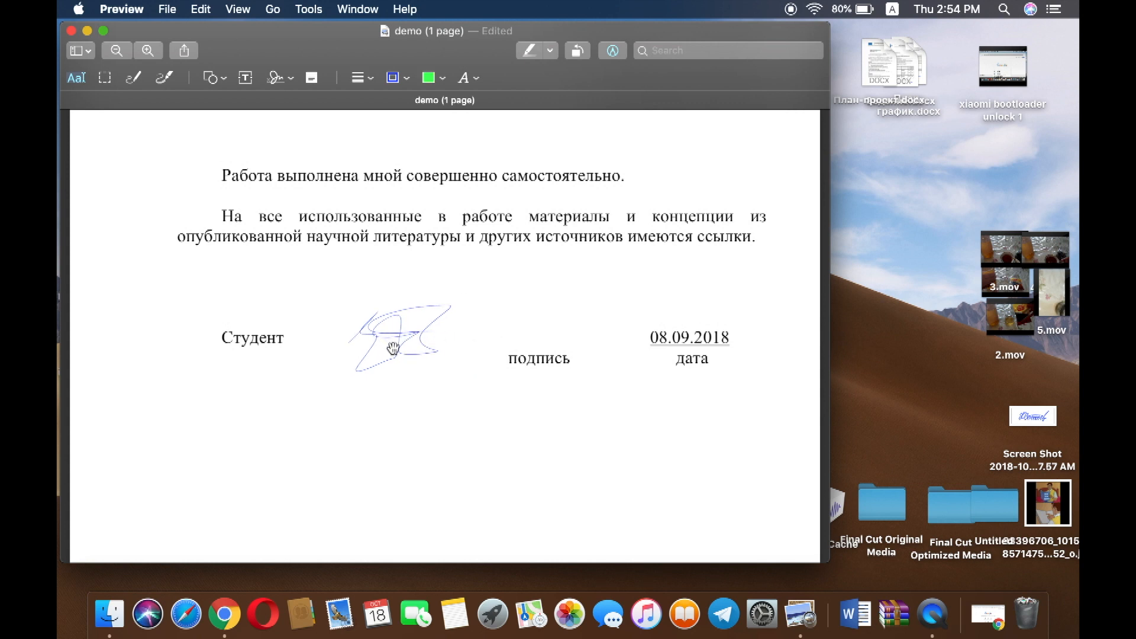
pyautogui.click(398, 339)
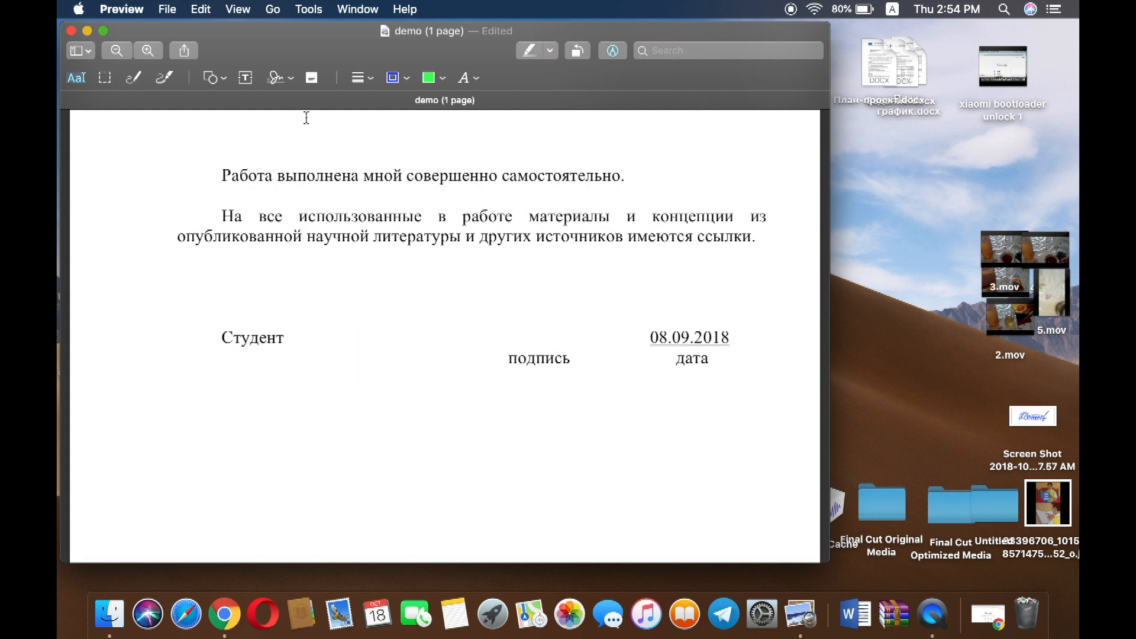
# - Create a new signature using the Camera option and accept the captured result
pyautogui.click(275, 77)
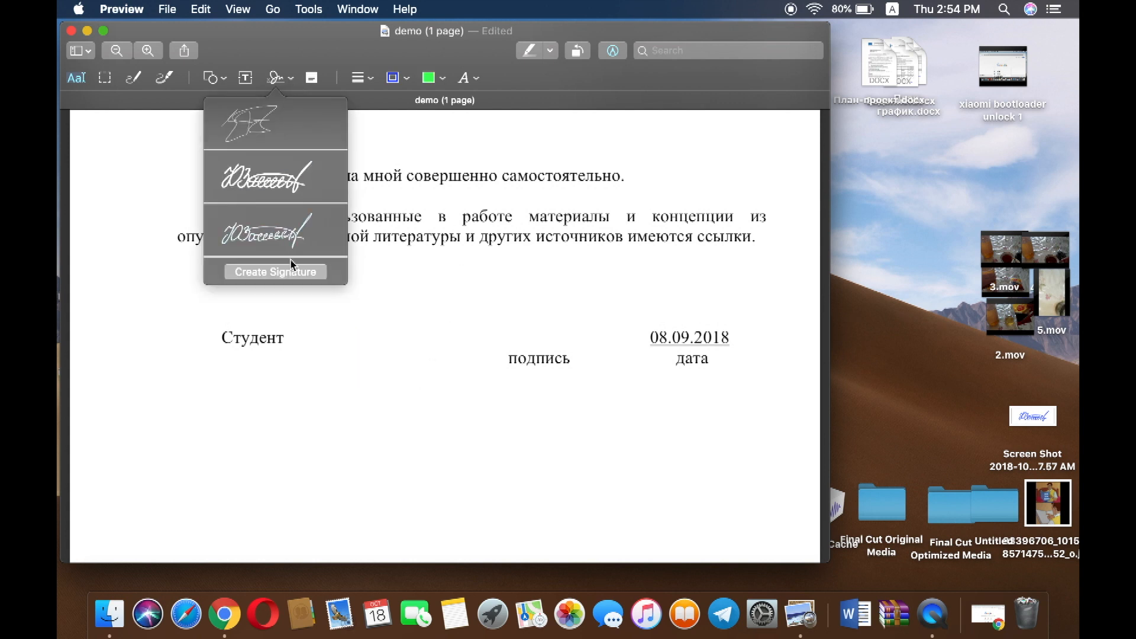
pyautogui.click(273, 271)
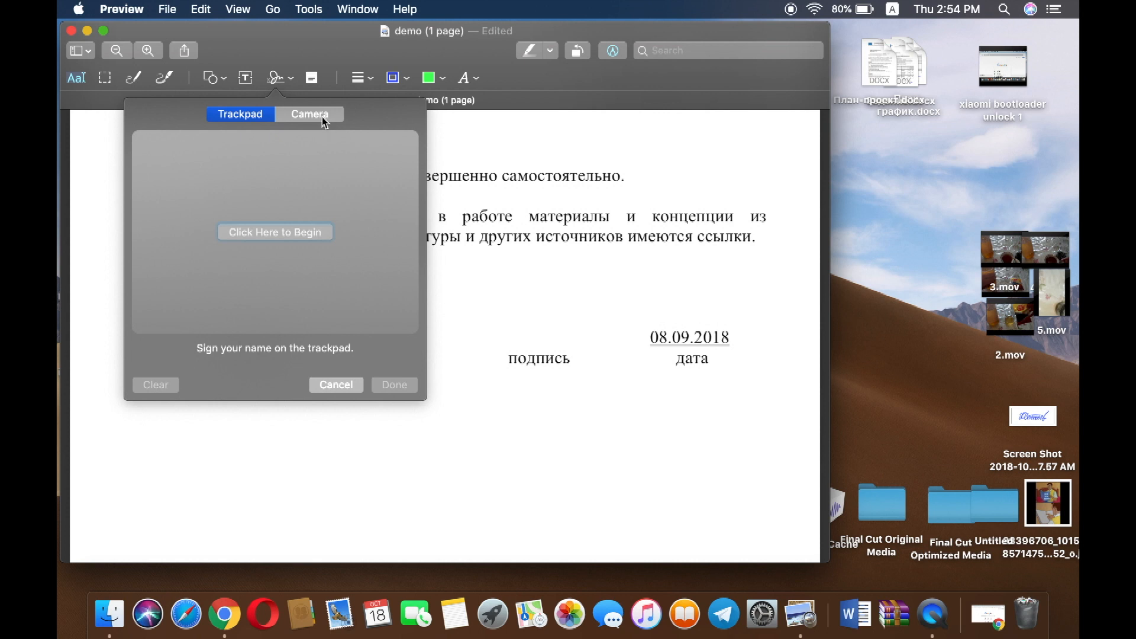
pyautogui.click(309, 114)
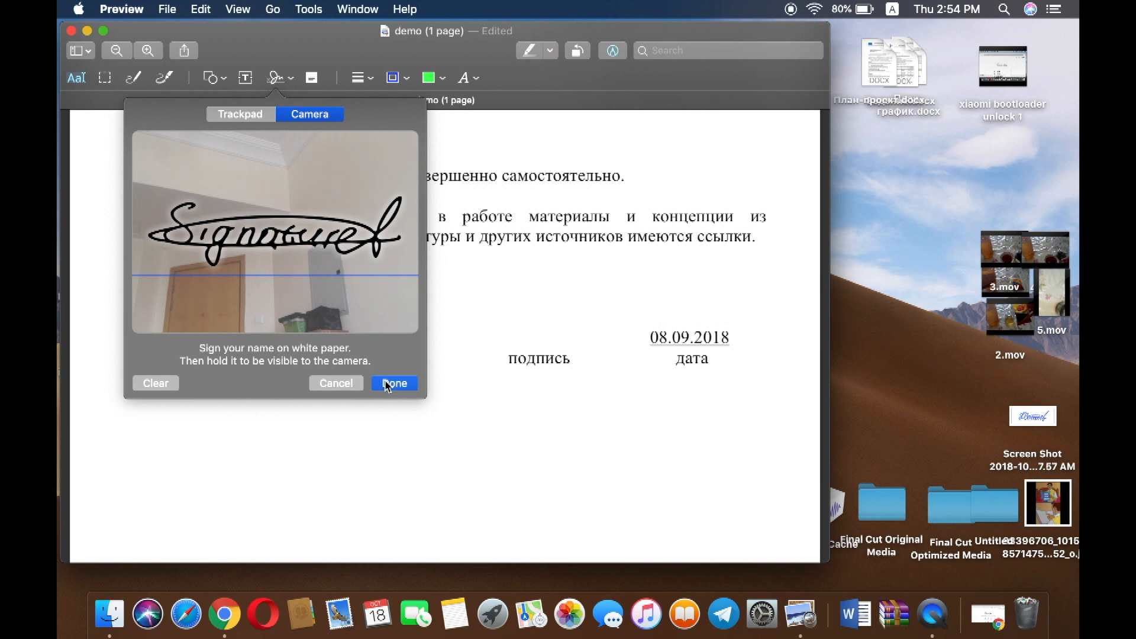
pyautogui.click(393, 383)
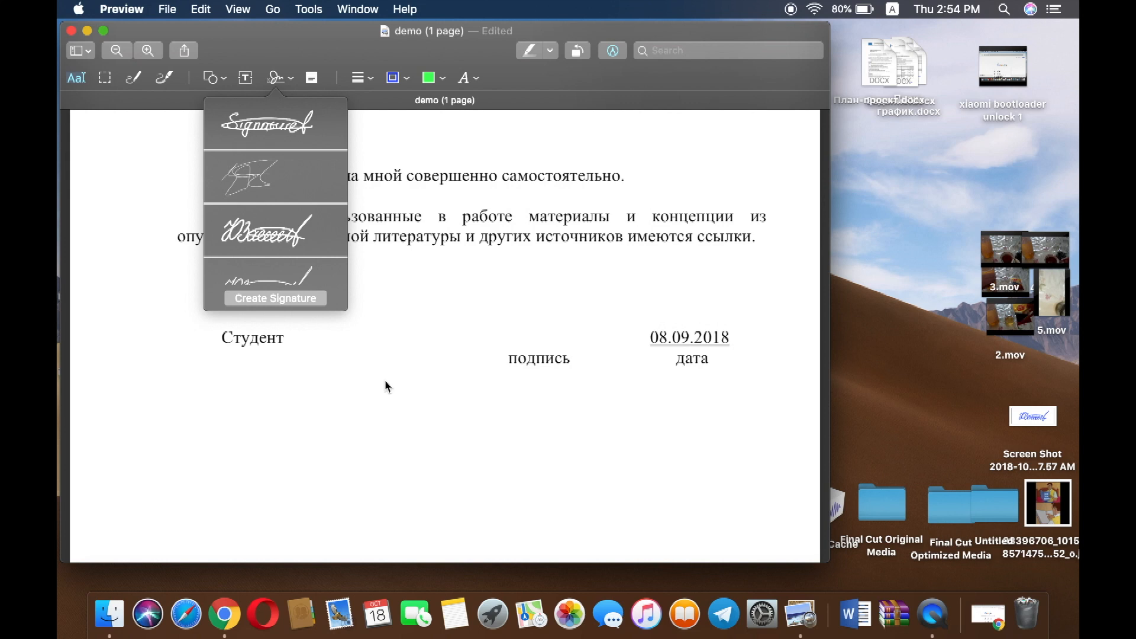
# - Place the camera signature beside Студент, colour it blue, and reopen the colour choices
pyautogui.click(275, 122)
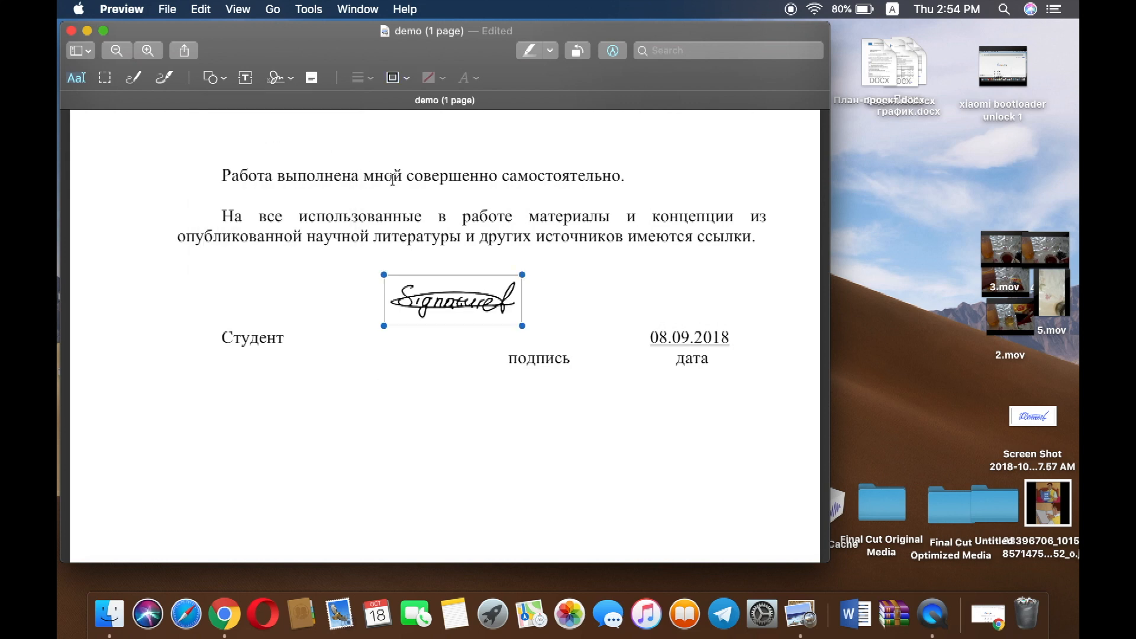
pyautogui.moveTo(452, 296); pyautogui.dragTo(388, 337)
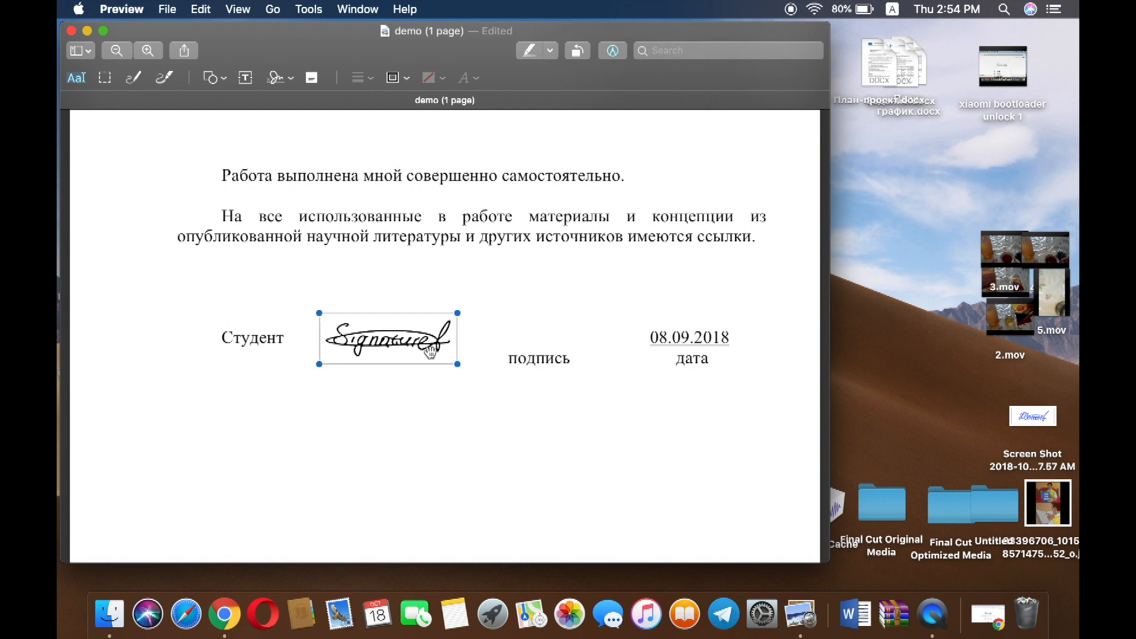
pyautogui.click(391, 77)
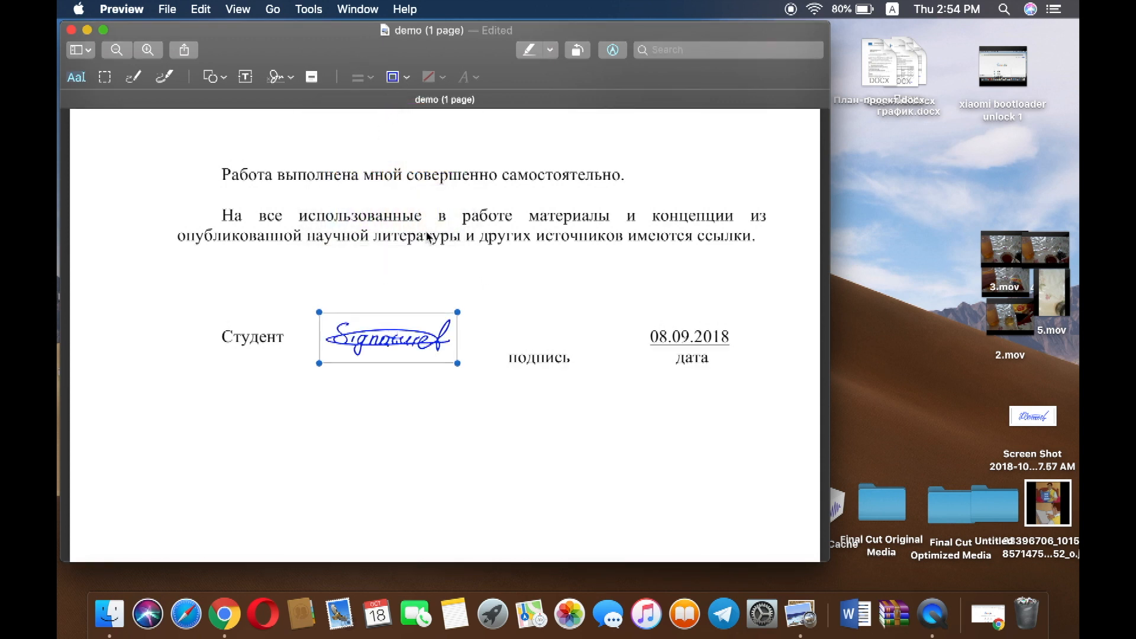
pyautogui.click(392, 77)
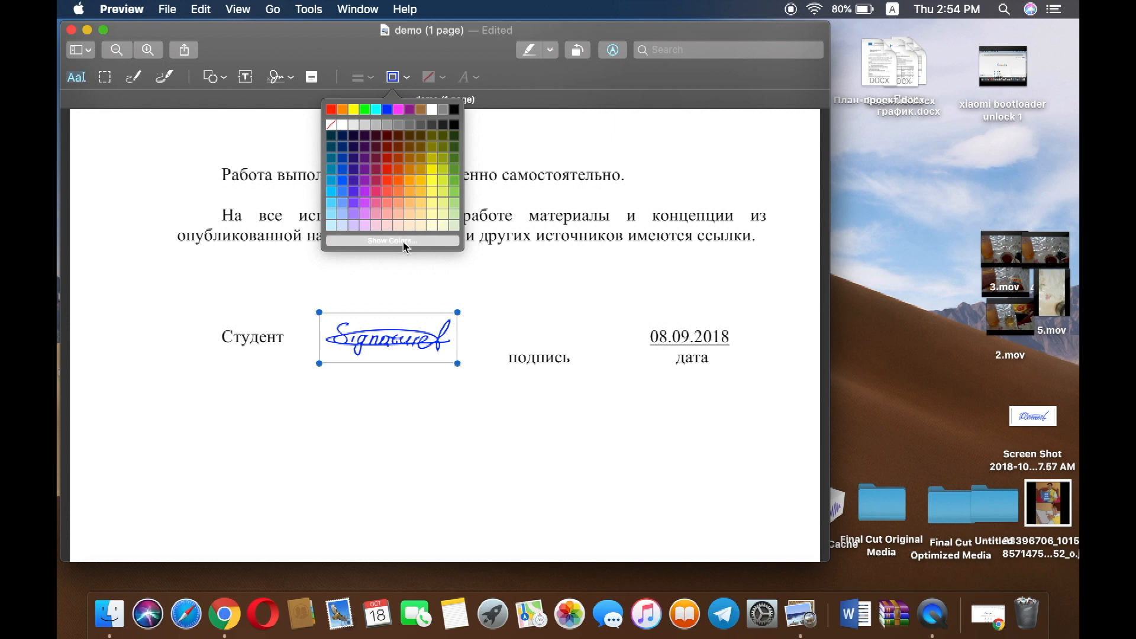
# - In the Colors panel's wheel, try yellow and pink shades before settling on red
pyautogui.click(392, 240)
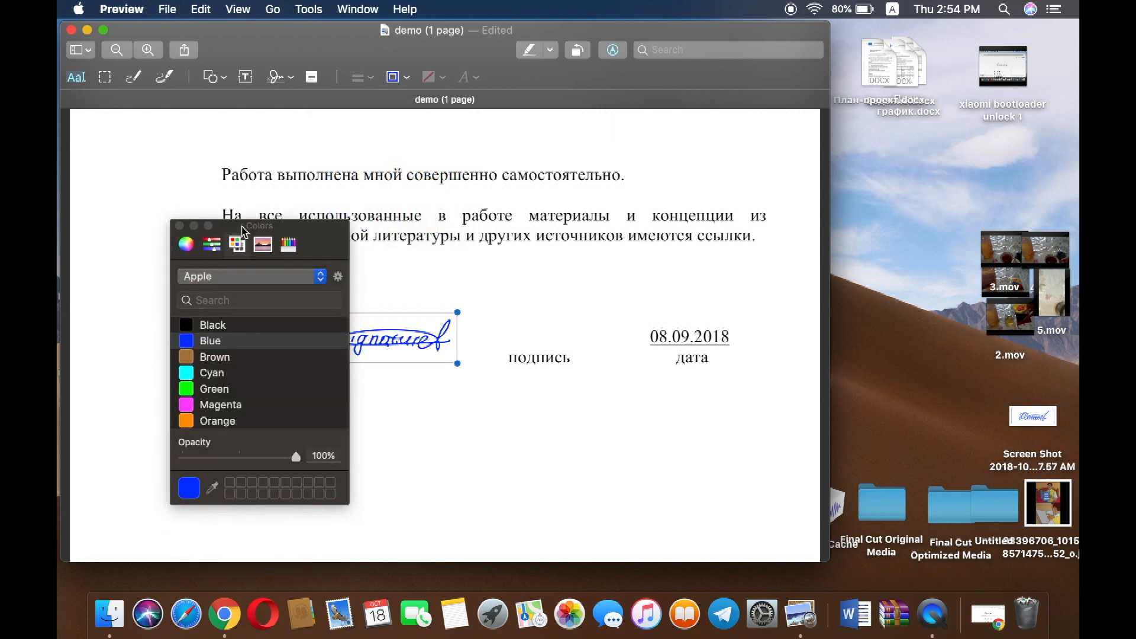
pyautogui.click(186, 213)
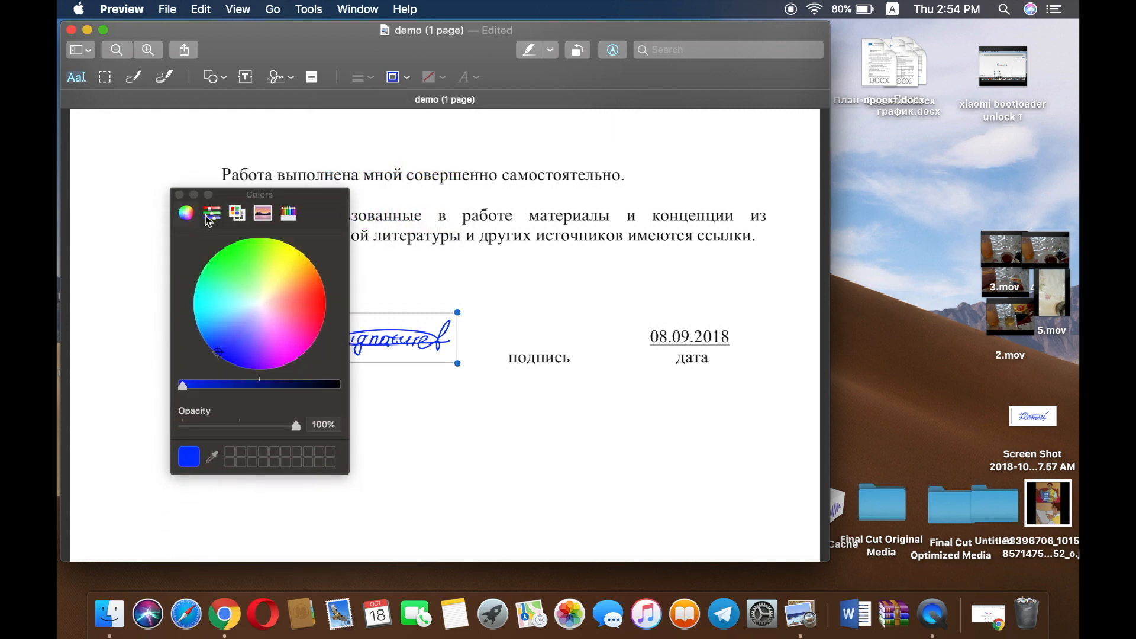
pyautogui.click(265, 288)
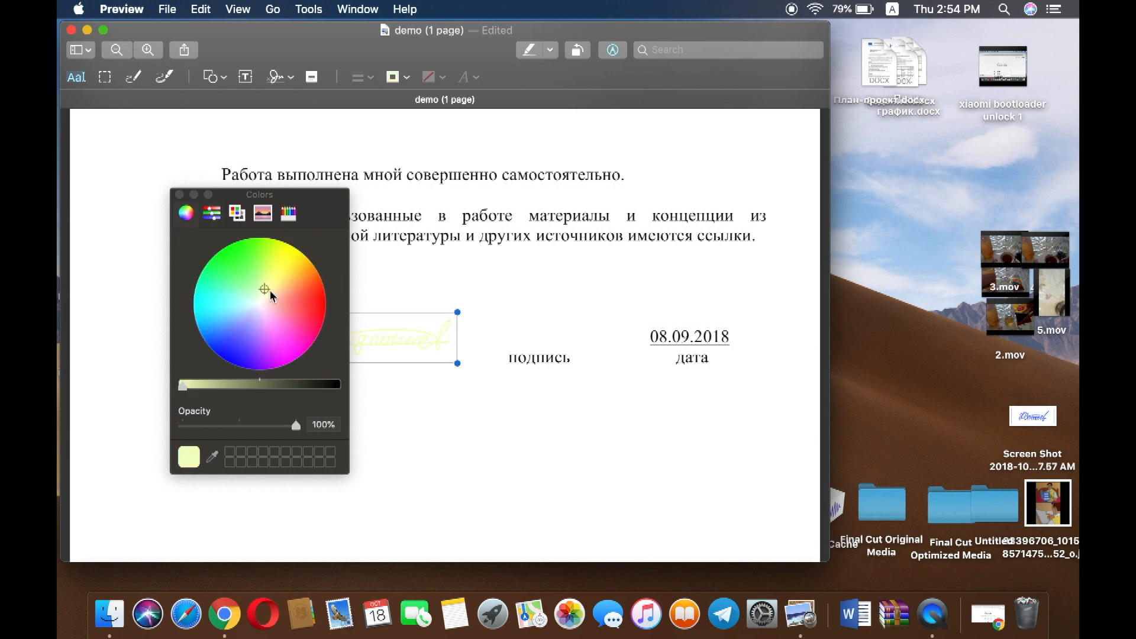
pyautogui.click(313, 322)
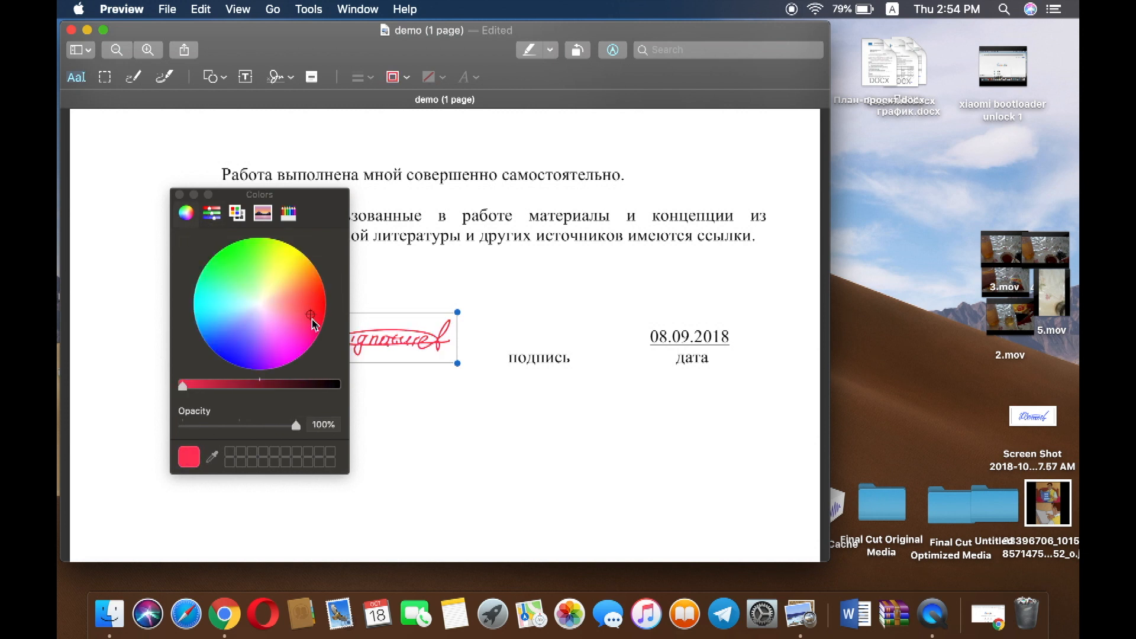
pyautogui.click(296, 345)
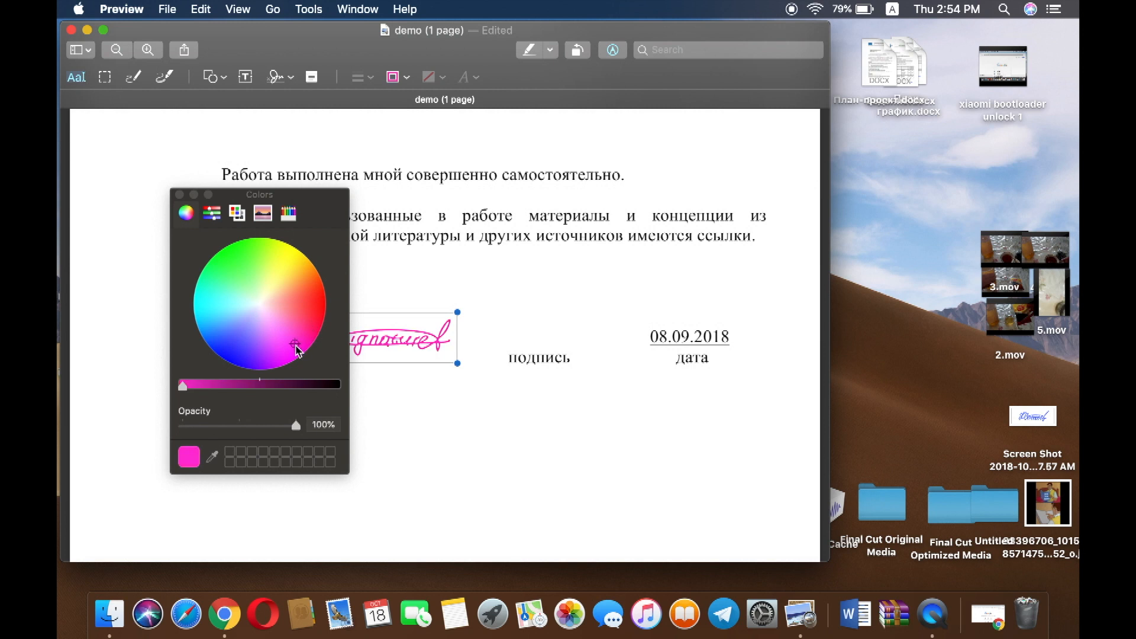
pyautogui.click(319, 300)
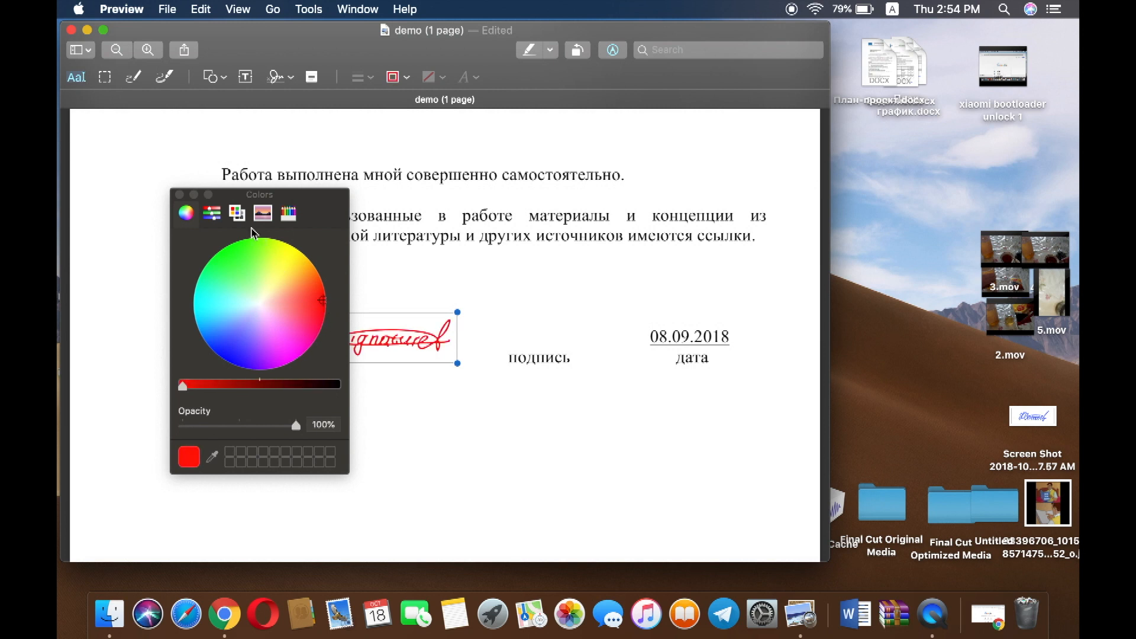
pyautogui.click(236, 213)
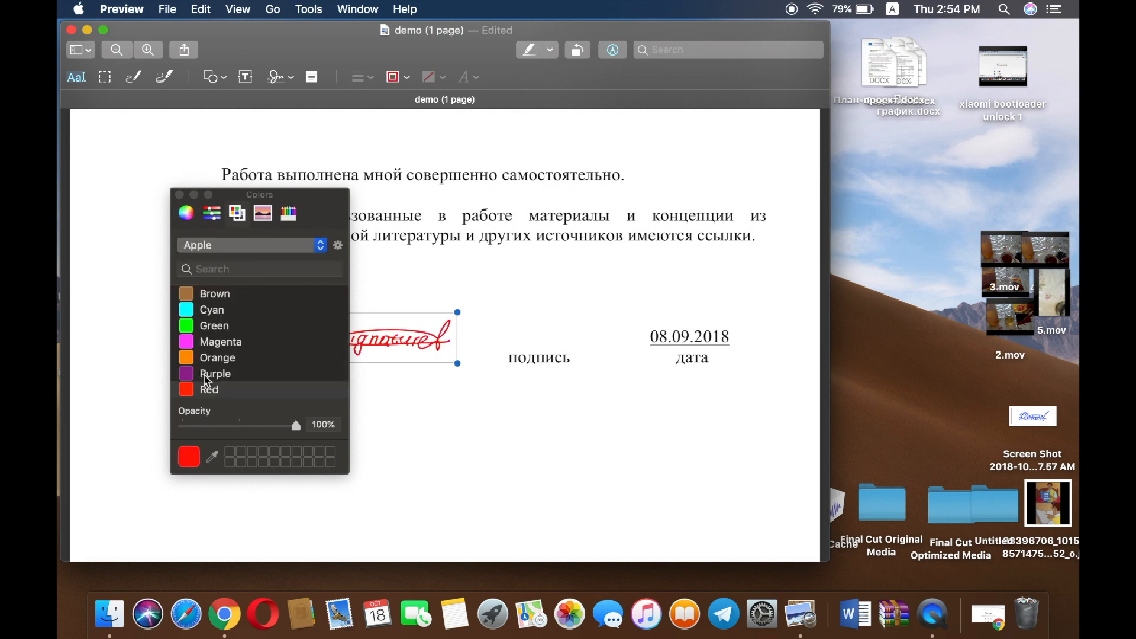
# - Adjust the signature's opacity to about 84% and close the colour picker
pyautogui.moveTo(296, 424); pyautogui.dragTo(266, 424)
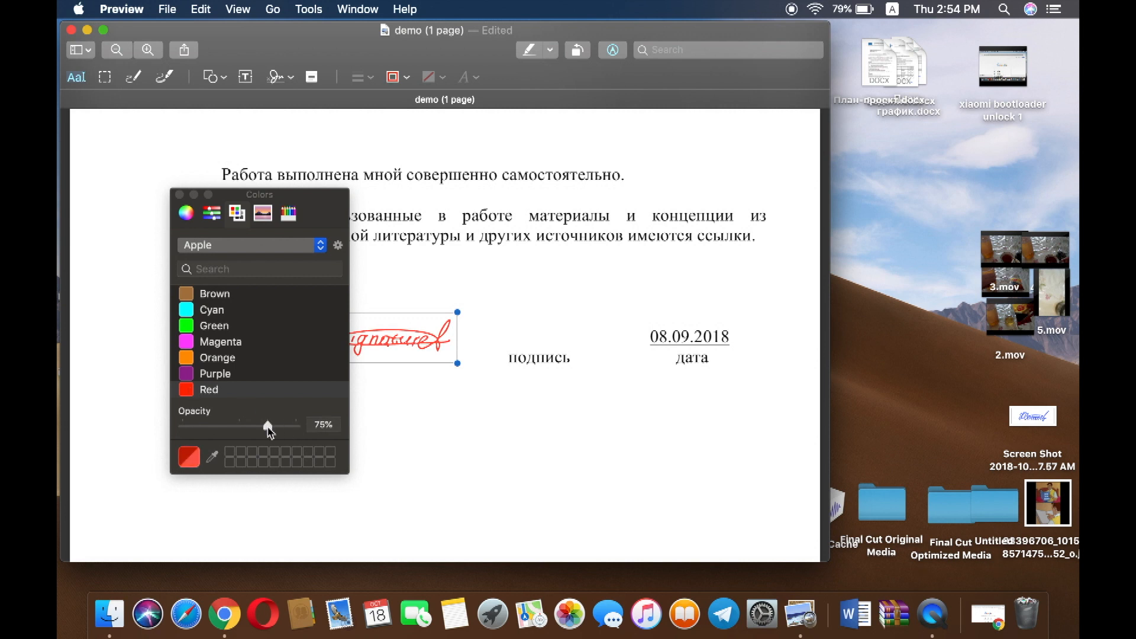
pyautogui.moveTo(268, 424); pyautogui.dragTo(281, 423)
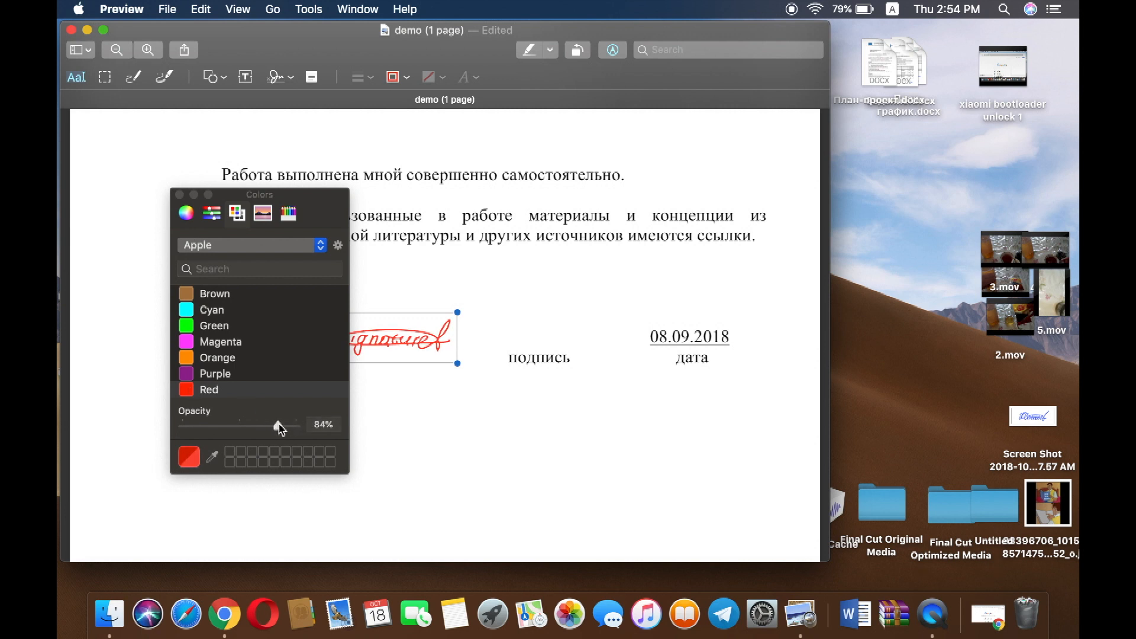
pyautogui.moveTo(277, 425); pyautogui.dragTo(287, 425)
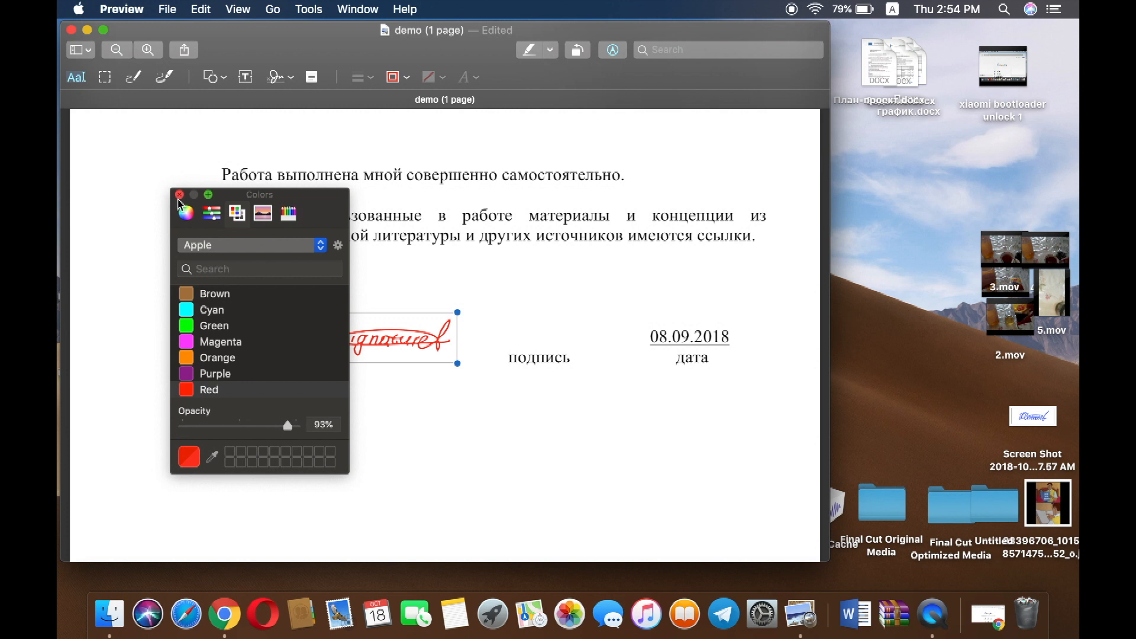
pyautogui.click(175, 194)
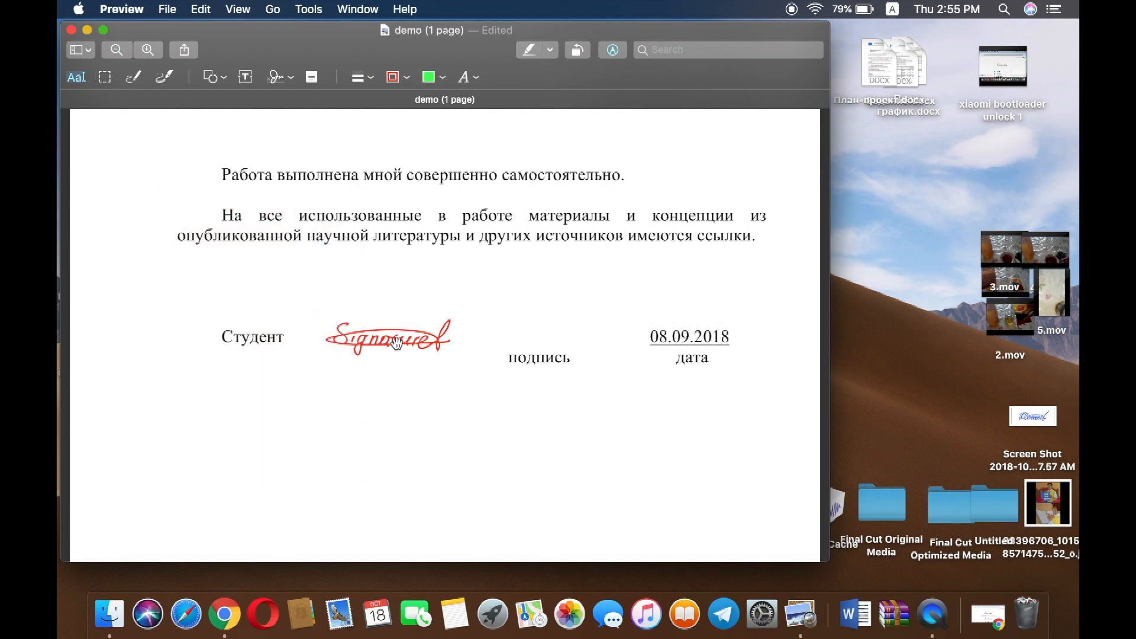
# - Enlarge the red signature slightly and move it into the blank area below the lines
pyautogui.moveTo(388, 335); pyautogui.dragTo(518, 317)
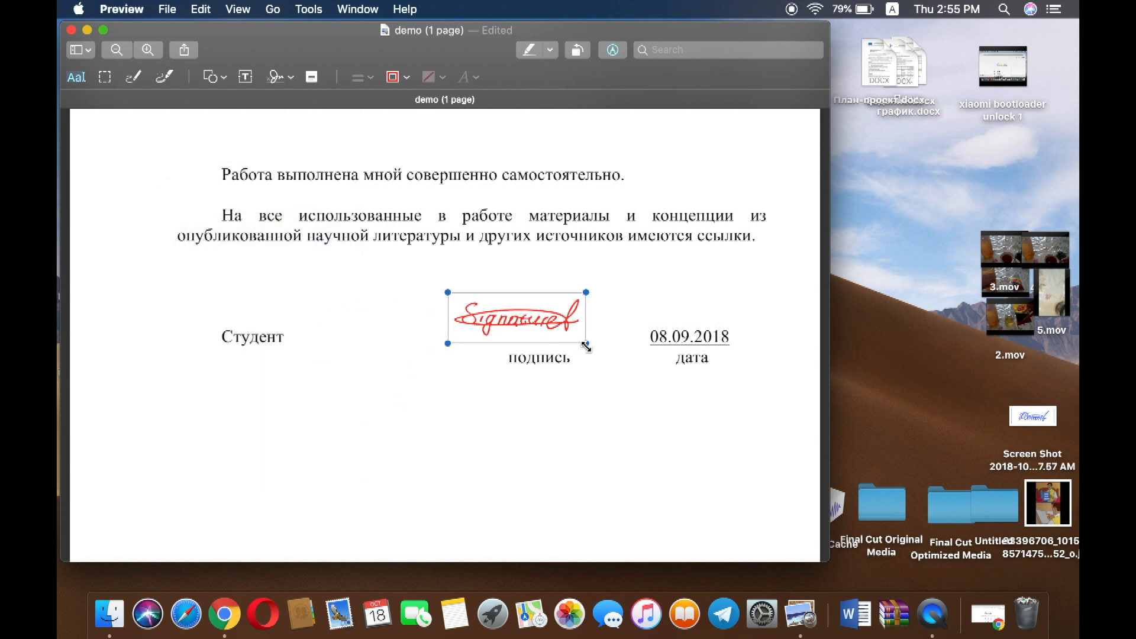
pyautogui.moveTo(587, 347); pyautogui.dragTo(627, 347)
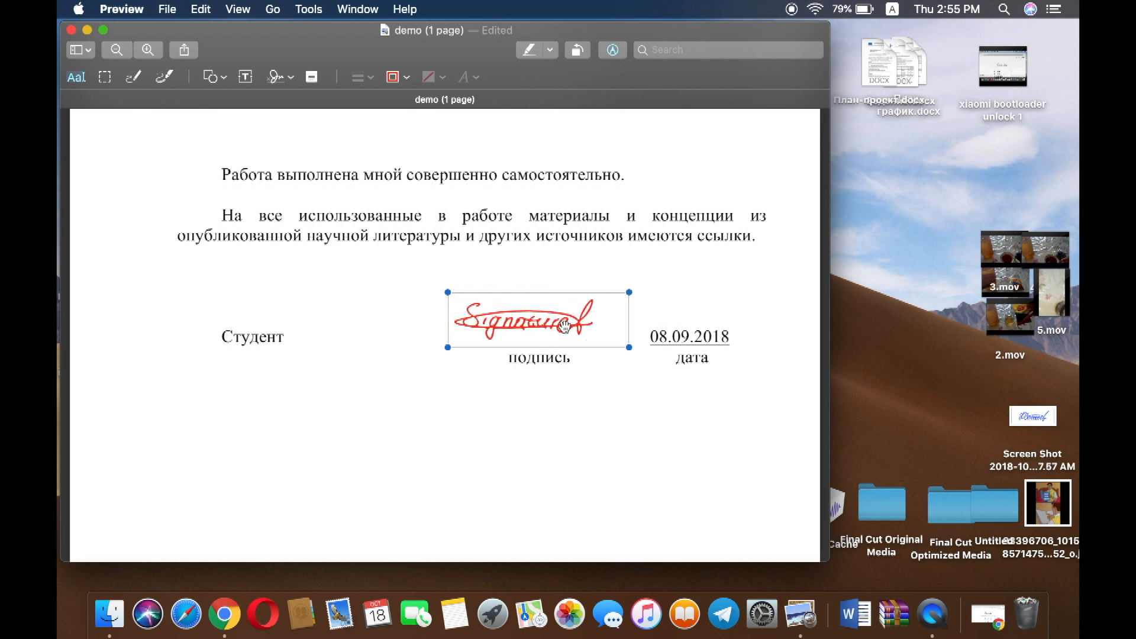
pyautogui.moveTo(537, 318); pyautogui.dragTo(372, 424)
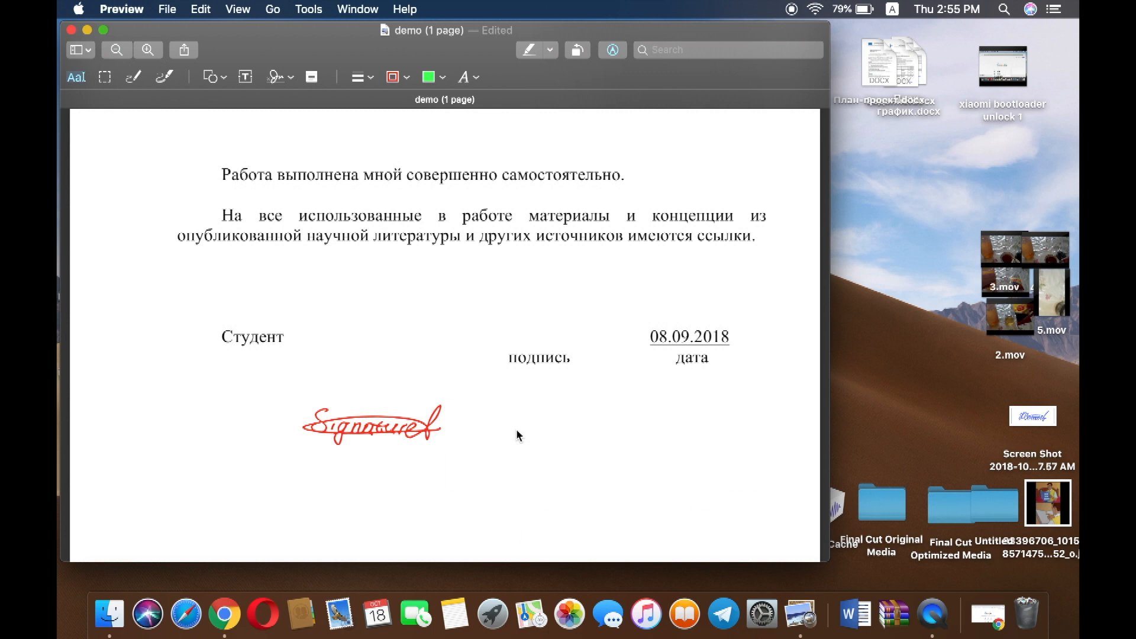
# - Screenshot the red signature with Cmd+Shift+4 and close the Preview window
pyautogui.press('cmd+shift+4')
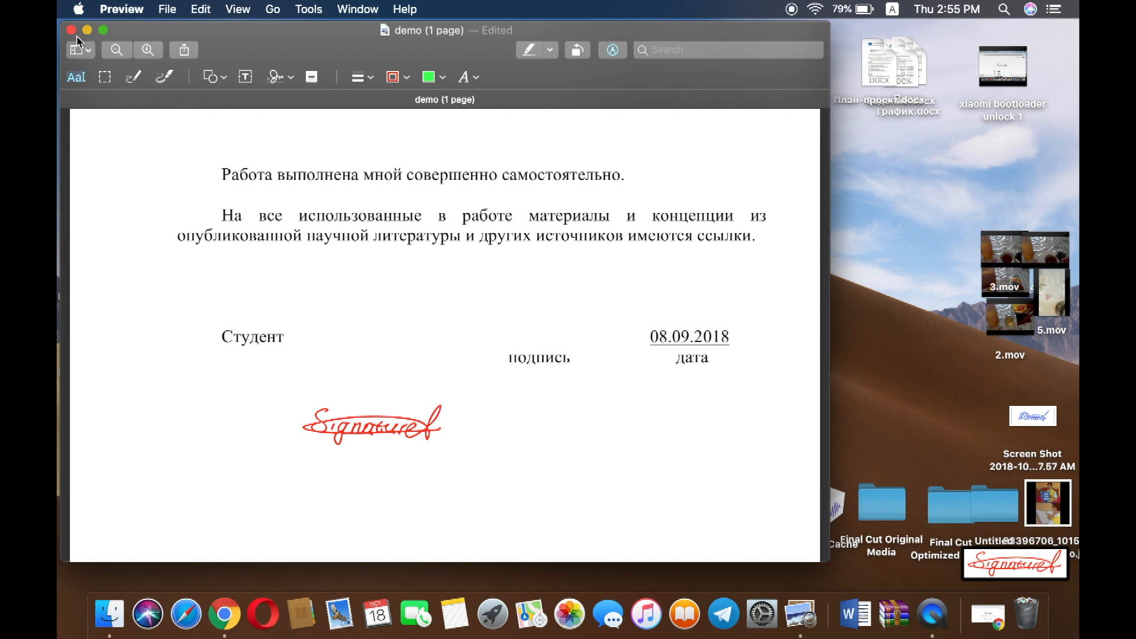
pyautogui.click(71, 30)
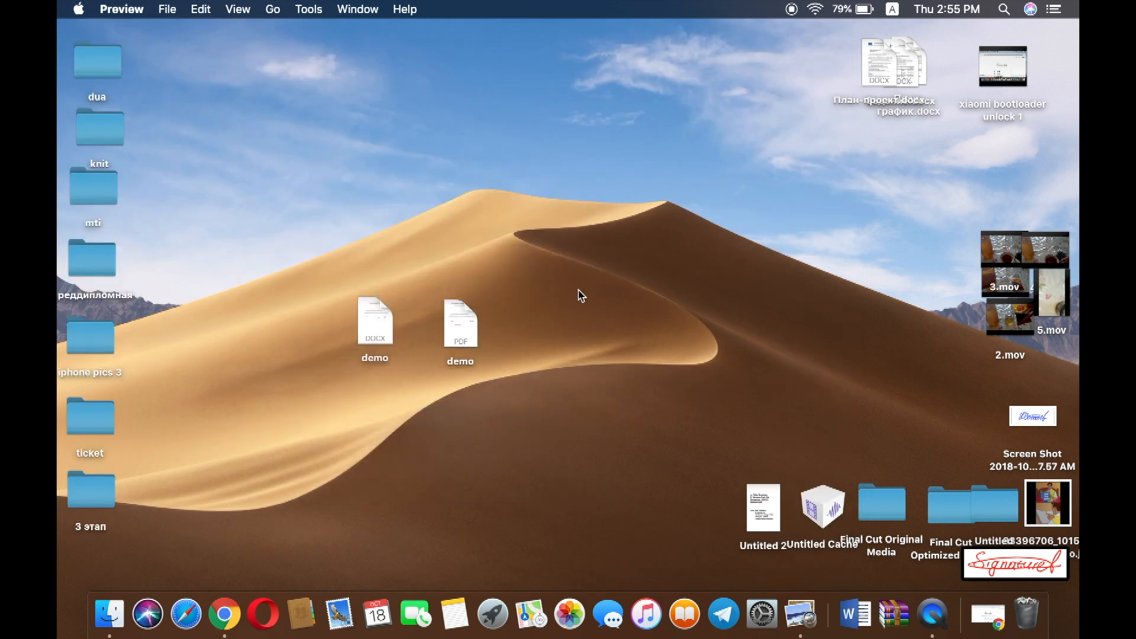
# - Open the demo DOCX file from the desktop in Word
pyautogui.click(375, 318)
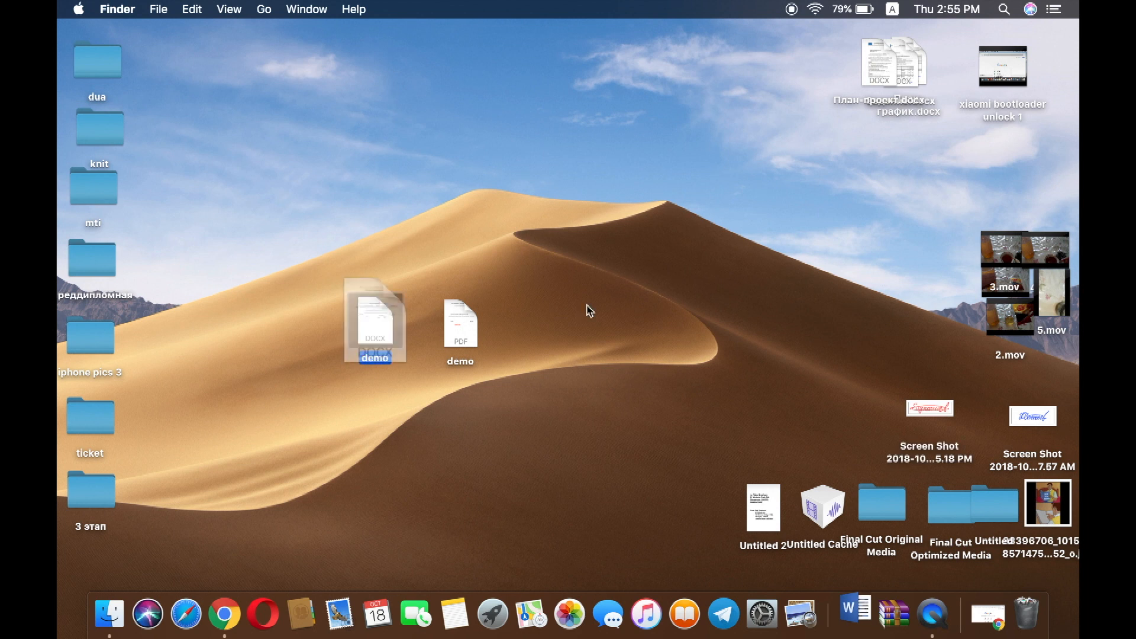
pyautogui.click(639, 313)
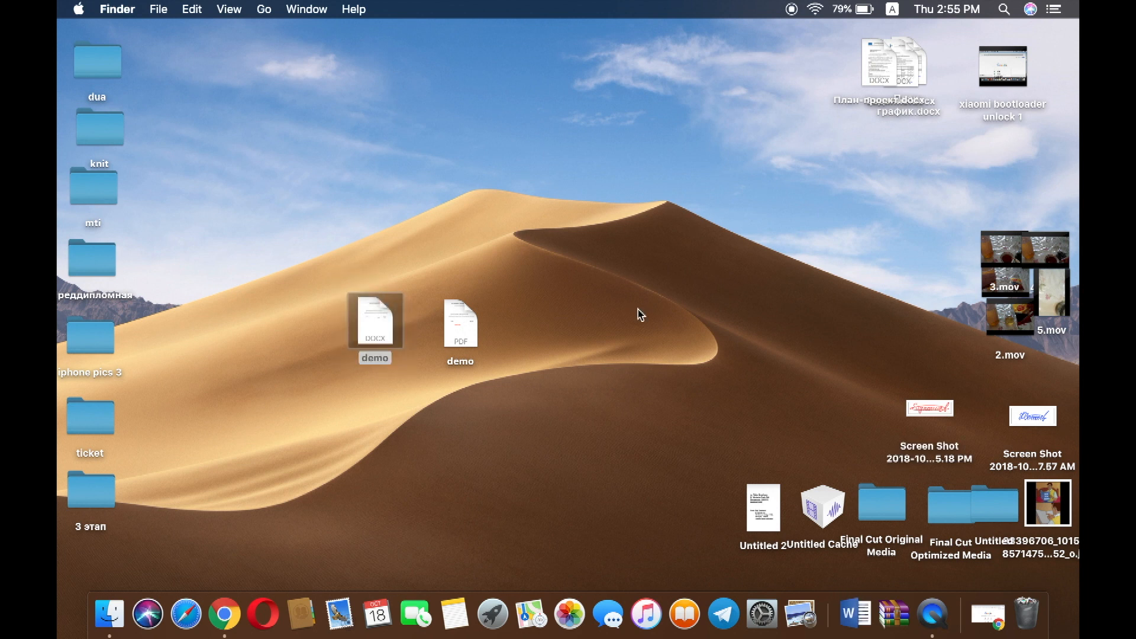
pyautogui.click(856, 614)
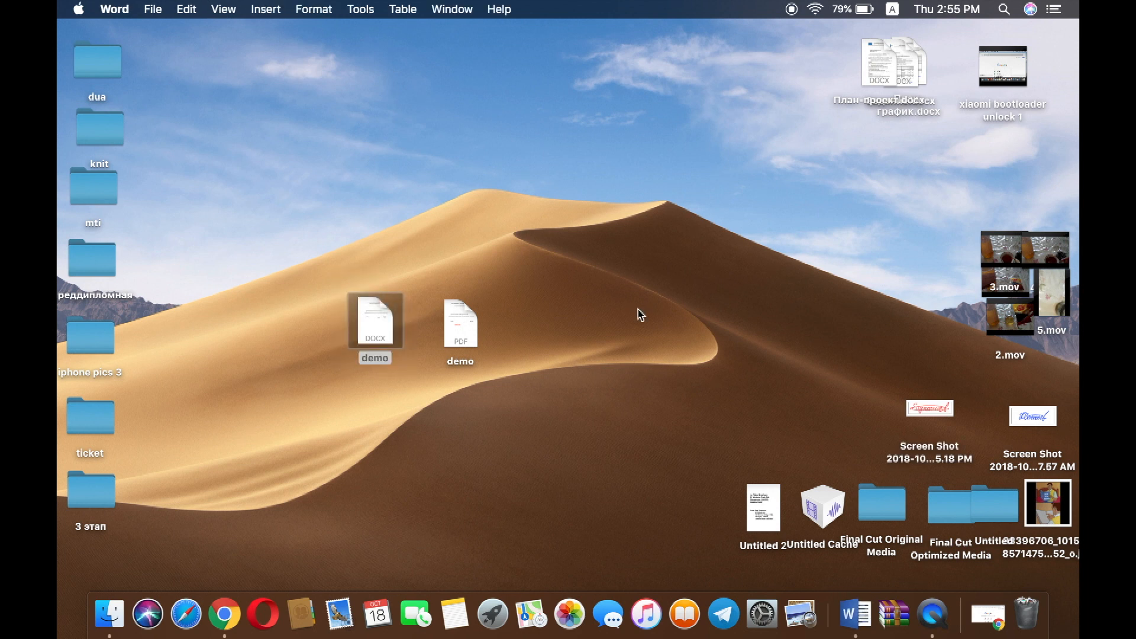
pyautogui.doubleClick(375, 320)
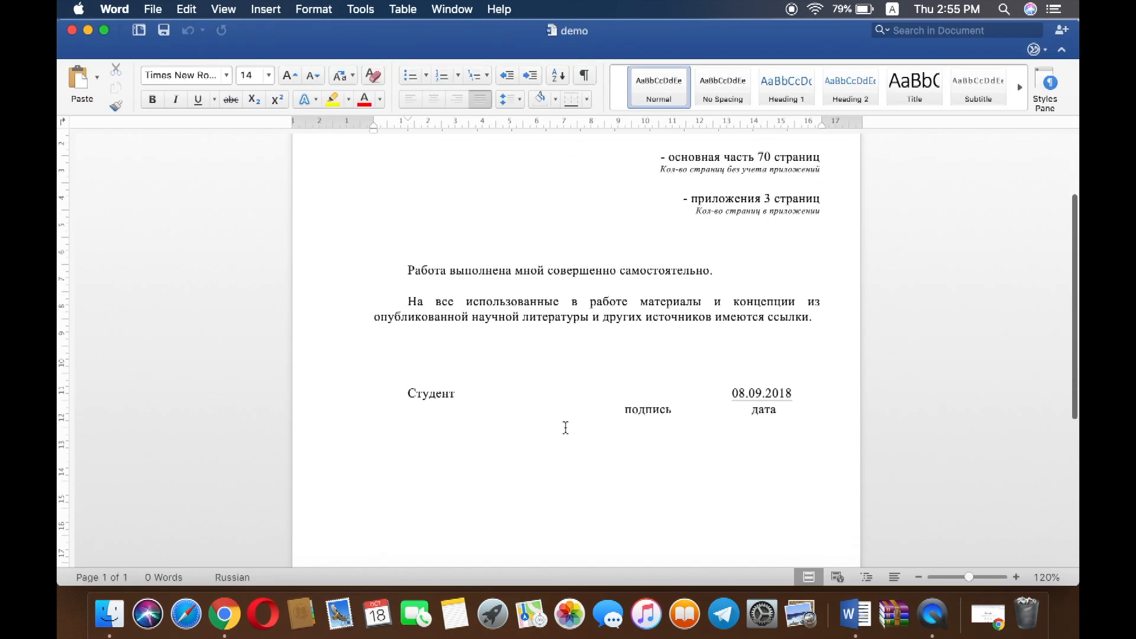
# - Scroll to the Студент line, set the cursor above подпись, and start inserting a picture
pyautogui.scroll(-3)
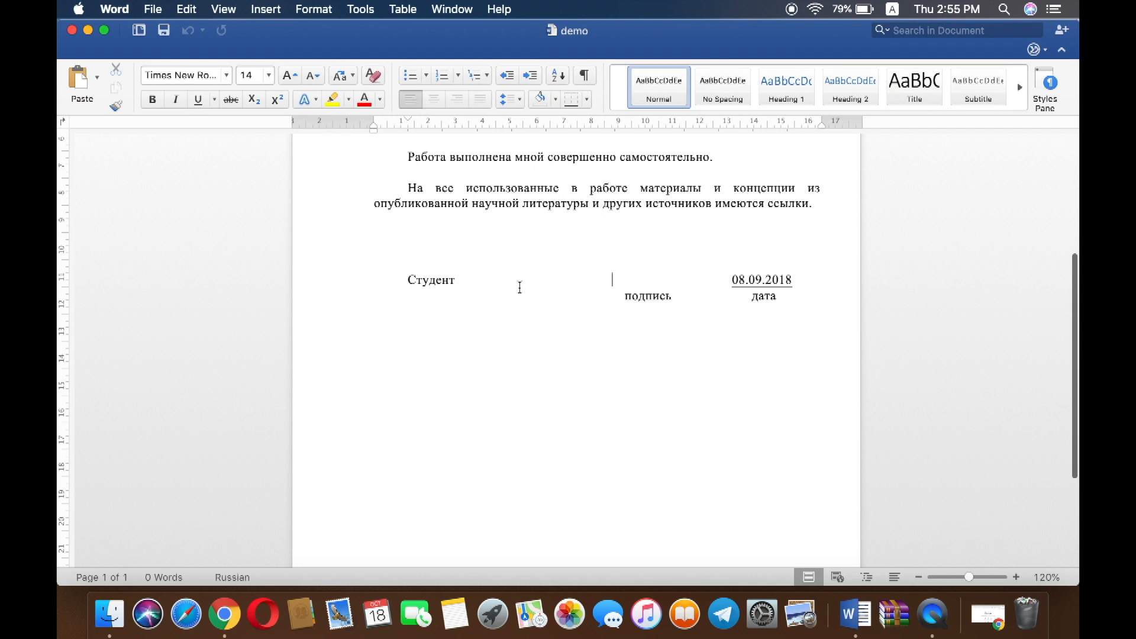
pyautogui.click(266, 9)
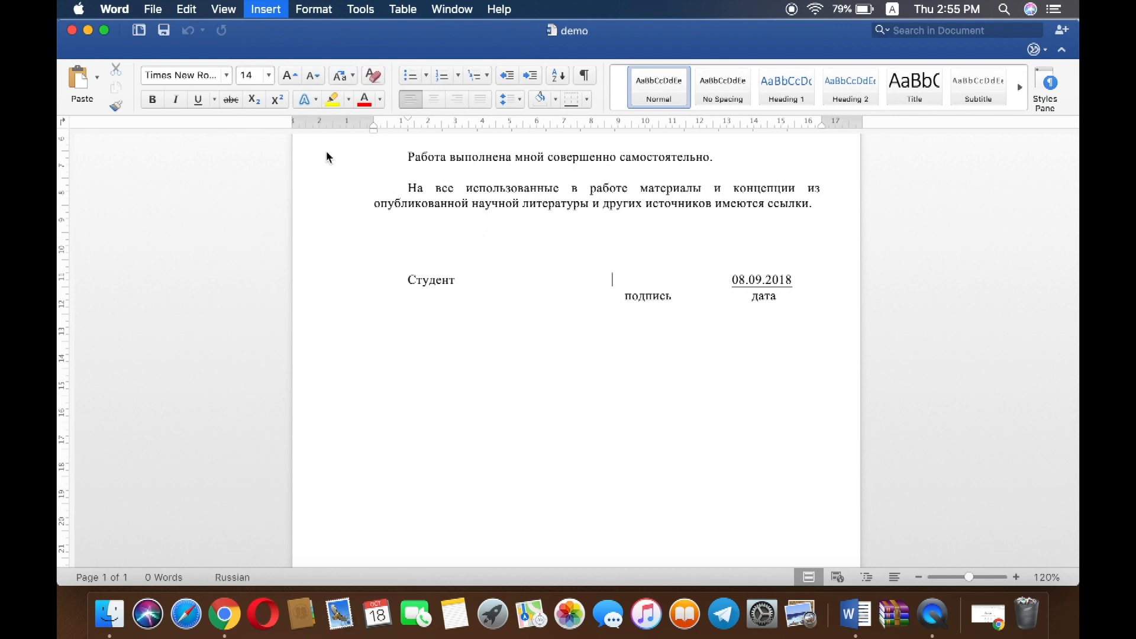
pyautogui.click(265, 8)
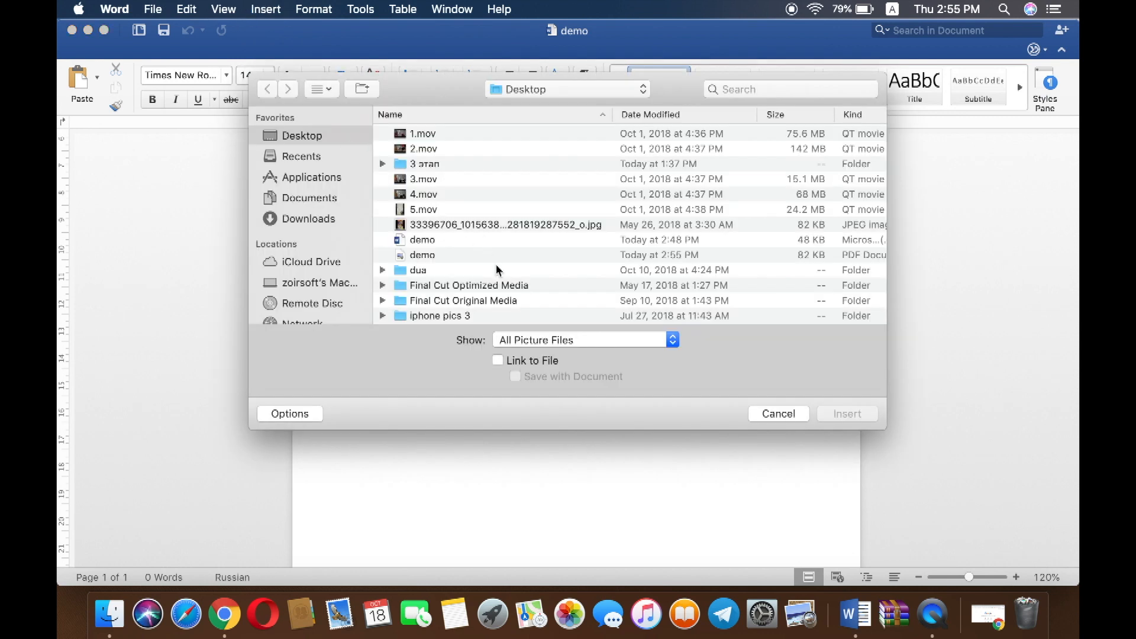
# - Insert Screen Shot 2018-10-18 at 2.55.18 PM from the Desktop above подпись
pyautogui.scroll(-3)
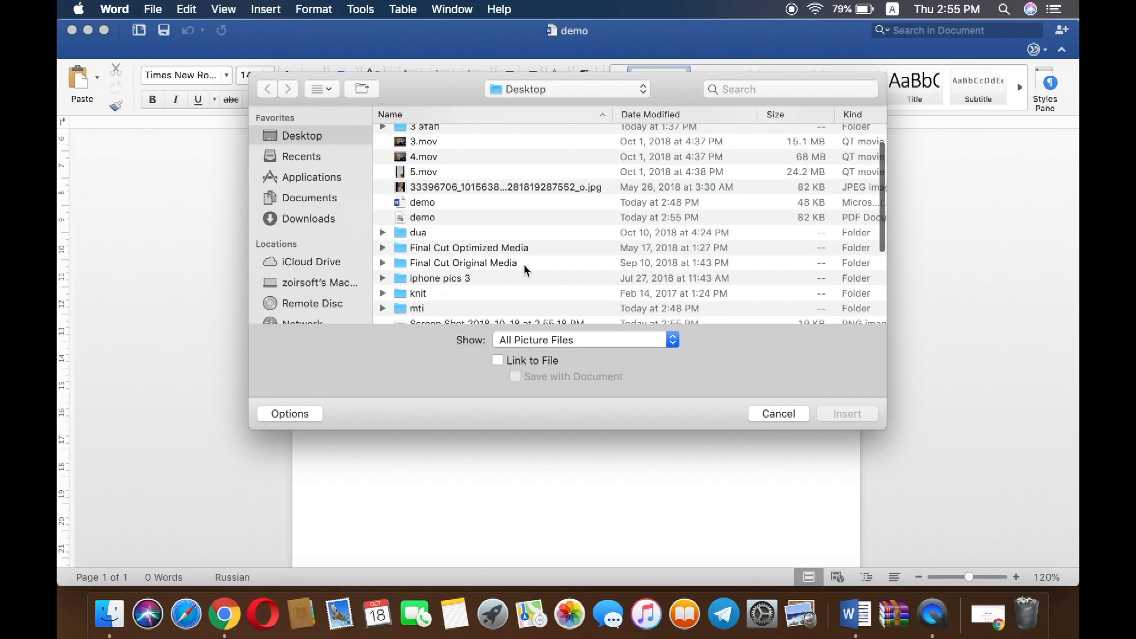
pyautogui.click(497, 183)
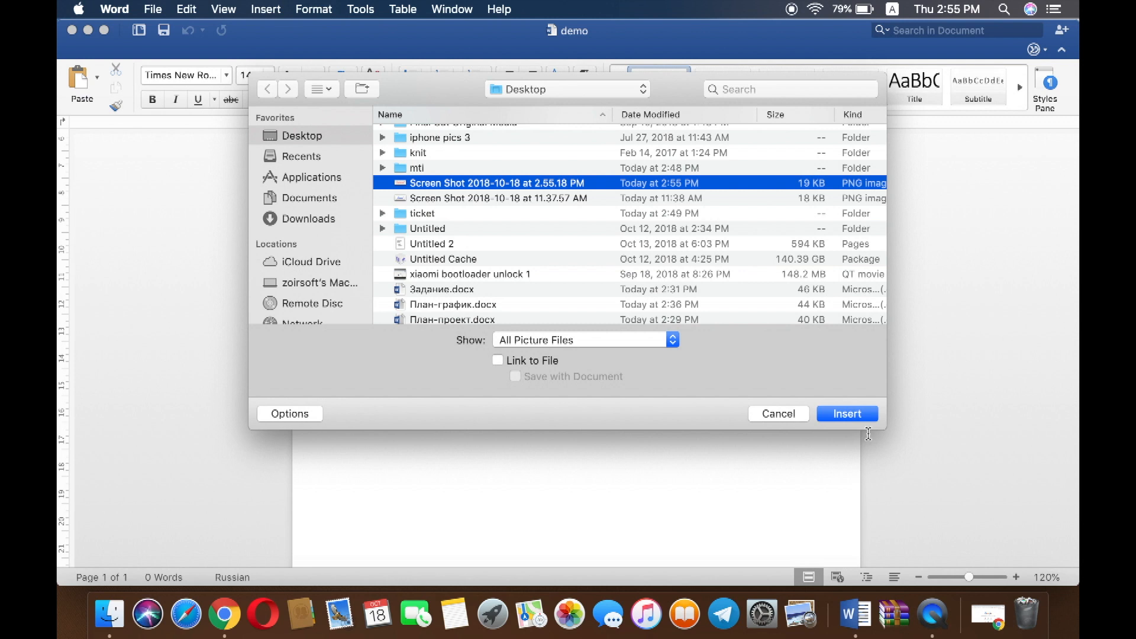
pyautogui.click(845, 413)
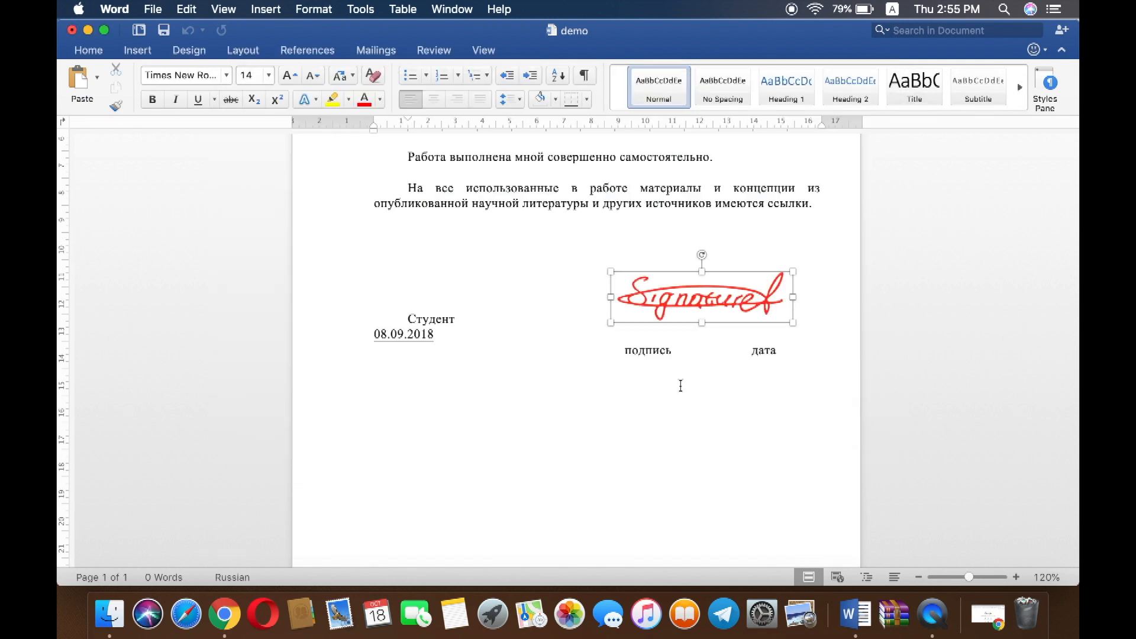
# - Set the signature picture's text wrapping to Tight from its context menu
pyautogui.click(699, 296)
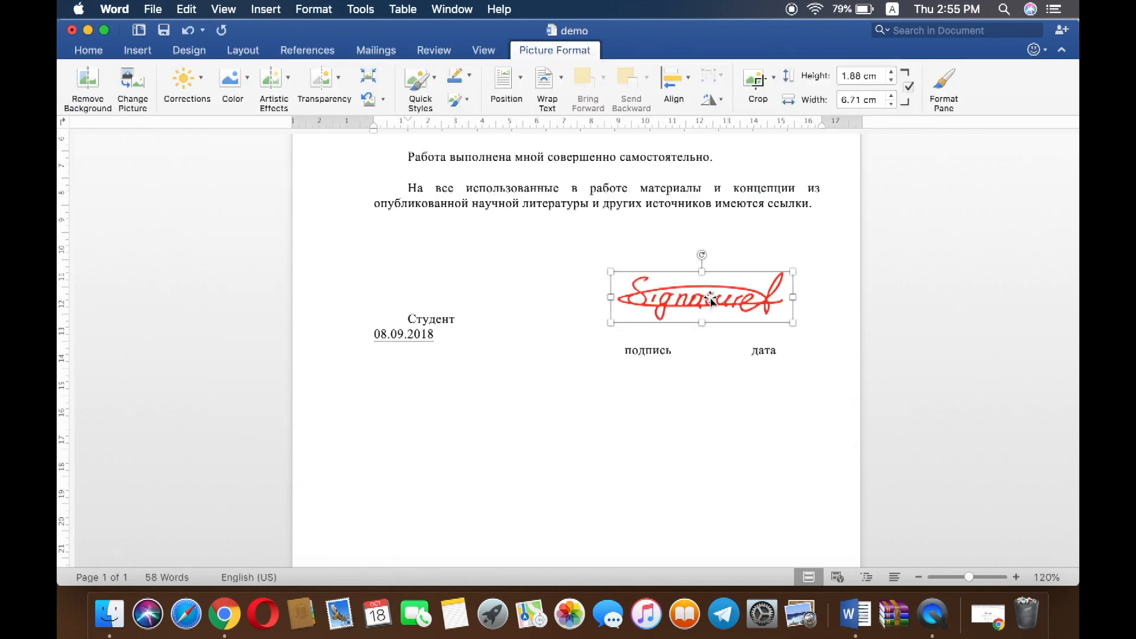
pyautogui.rightClick(699, 296)
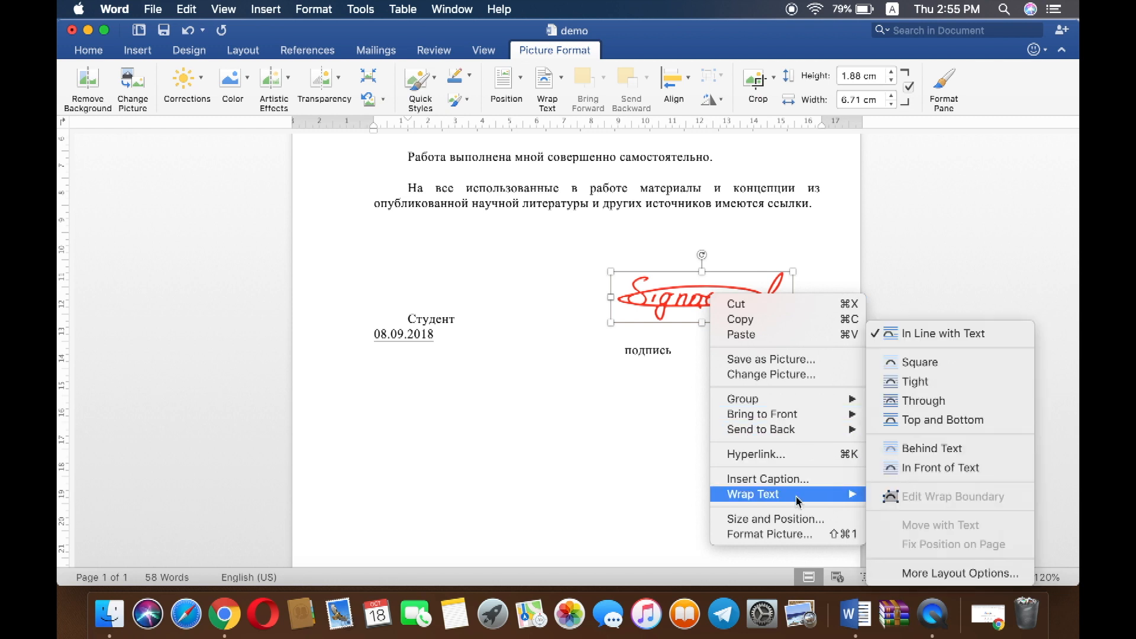
pyautogui.moveTo(914, 382)
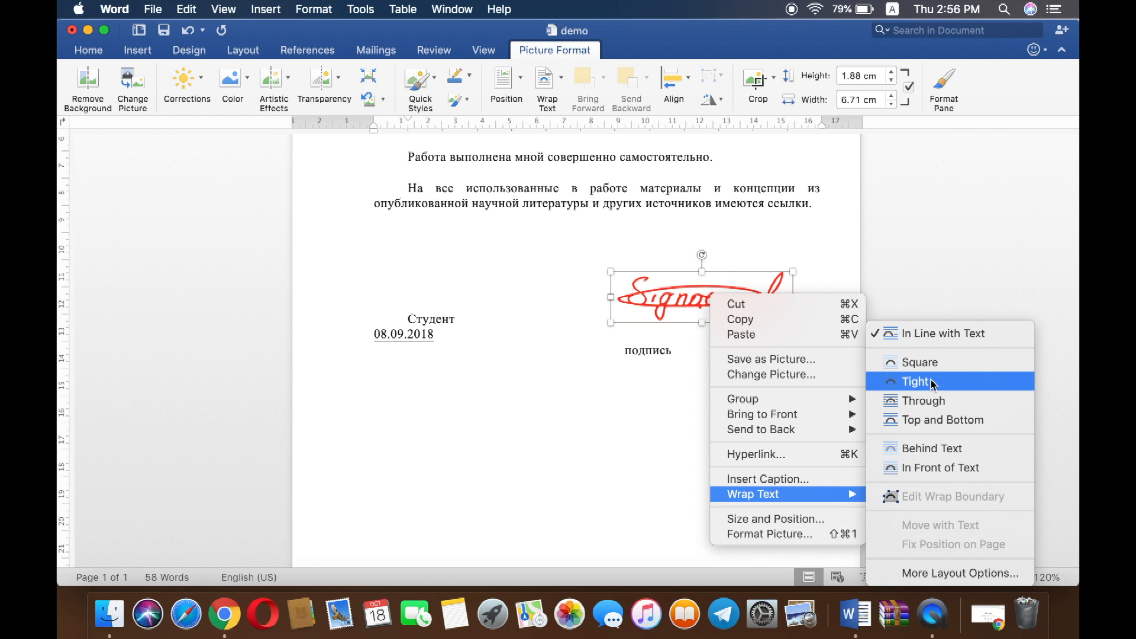
pyautogui.click(916, 381)
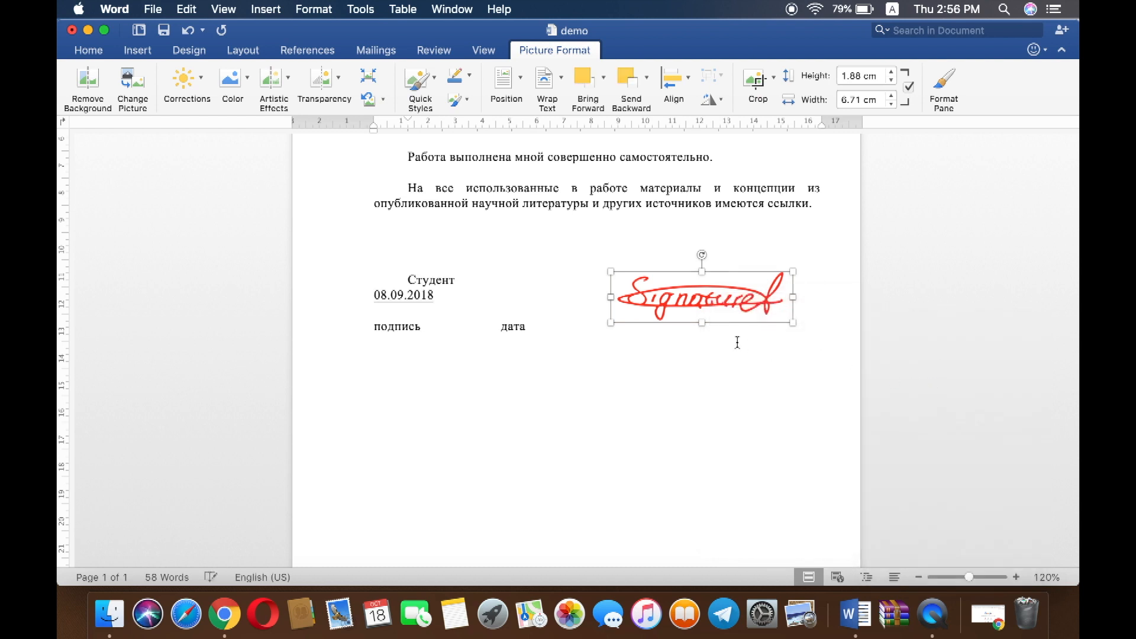
pyautogui.moveTo(702, 297)
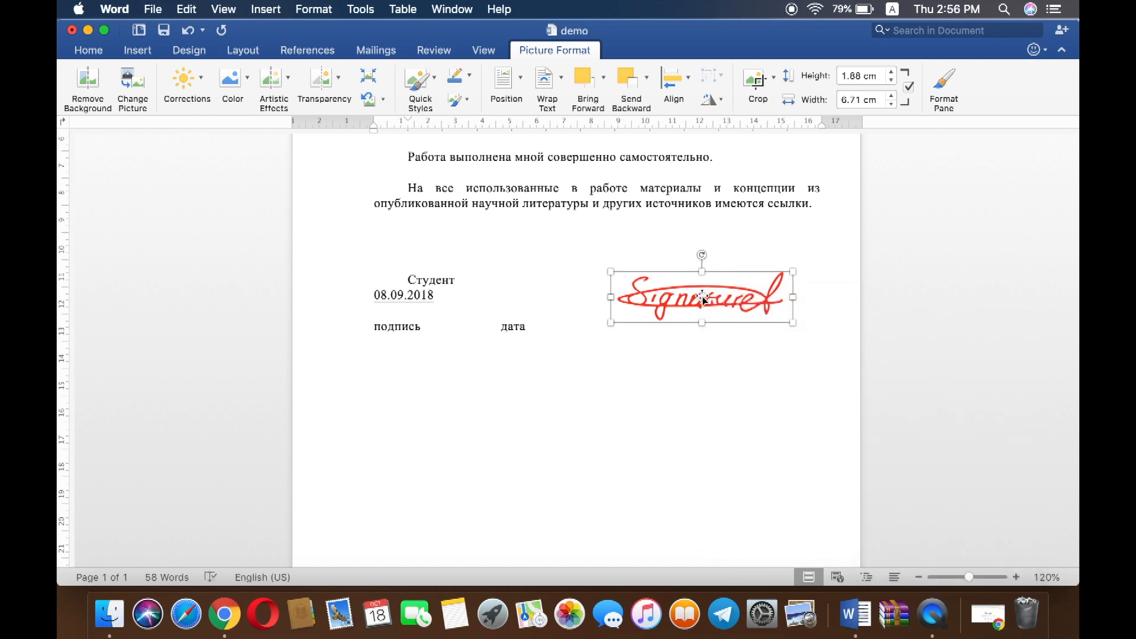
# - Shrink the red signature picture and settle it on the student line above подпись, beside the date
pyautogui.moveTo(701, 296); pyautogui.dragTo(627, 297)
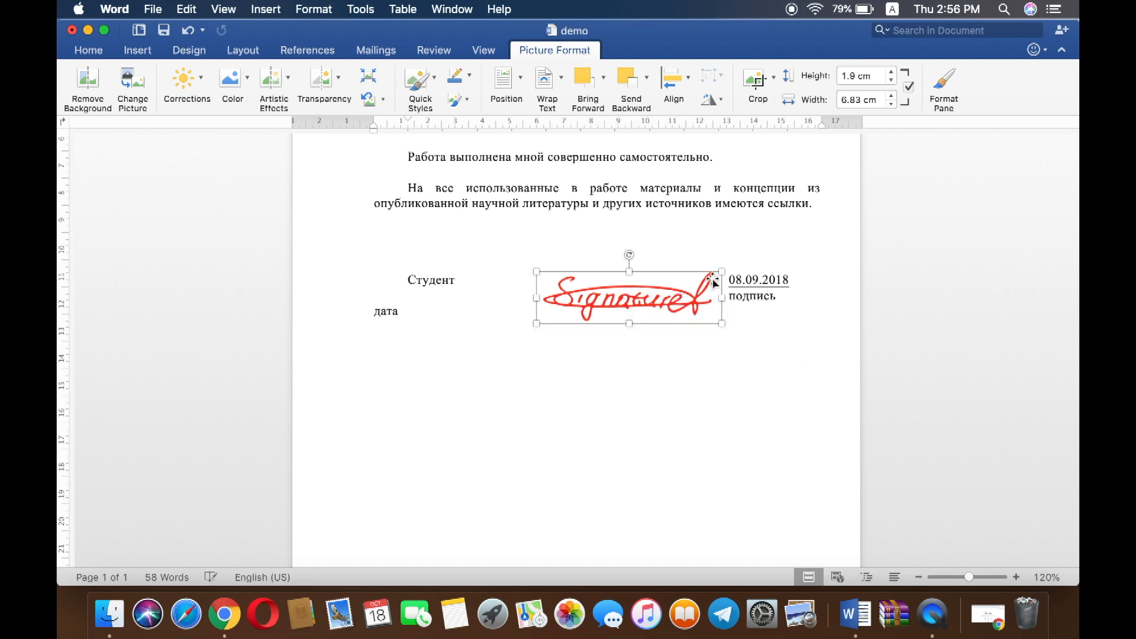
pyautogui.moveTo(722, 280); pyautogui.dragTo(652, 304)
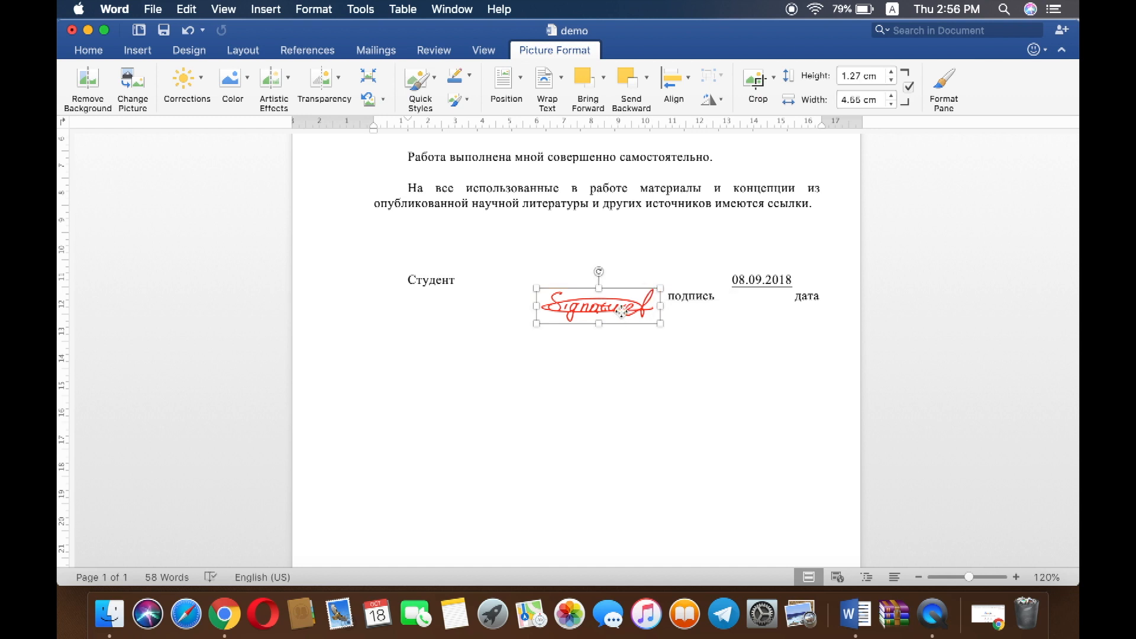
pyautogui.moveTo(596, 303); pyautogui.dragTo(589, 297)
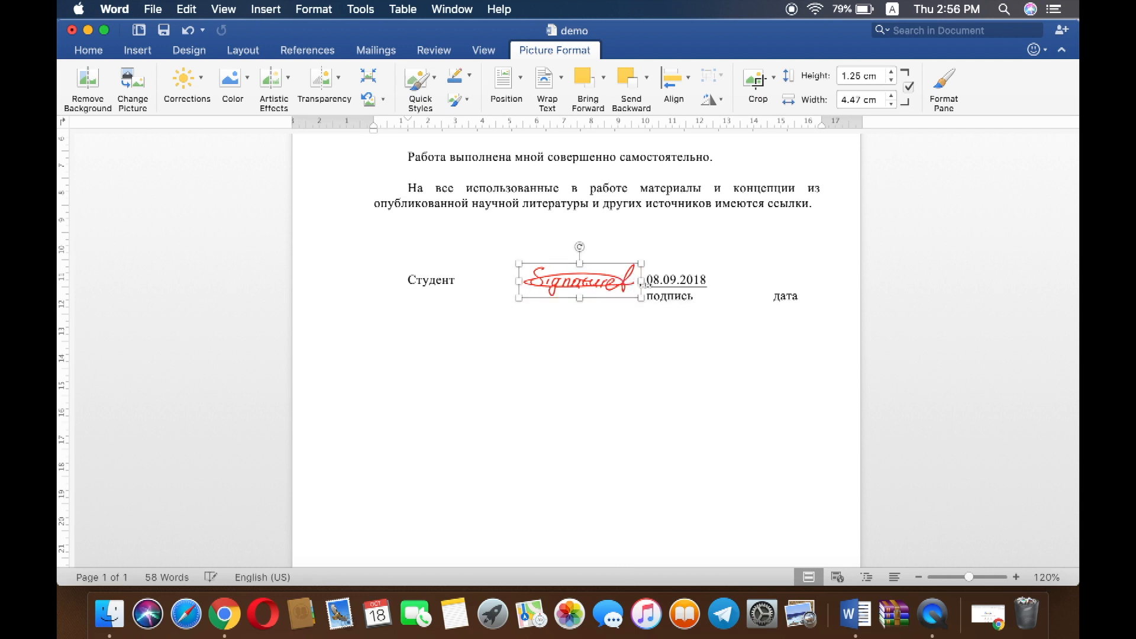
pyautogui.moveTo(578, 279); pyautogui.dragTo(640, 279)
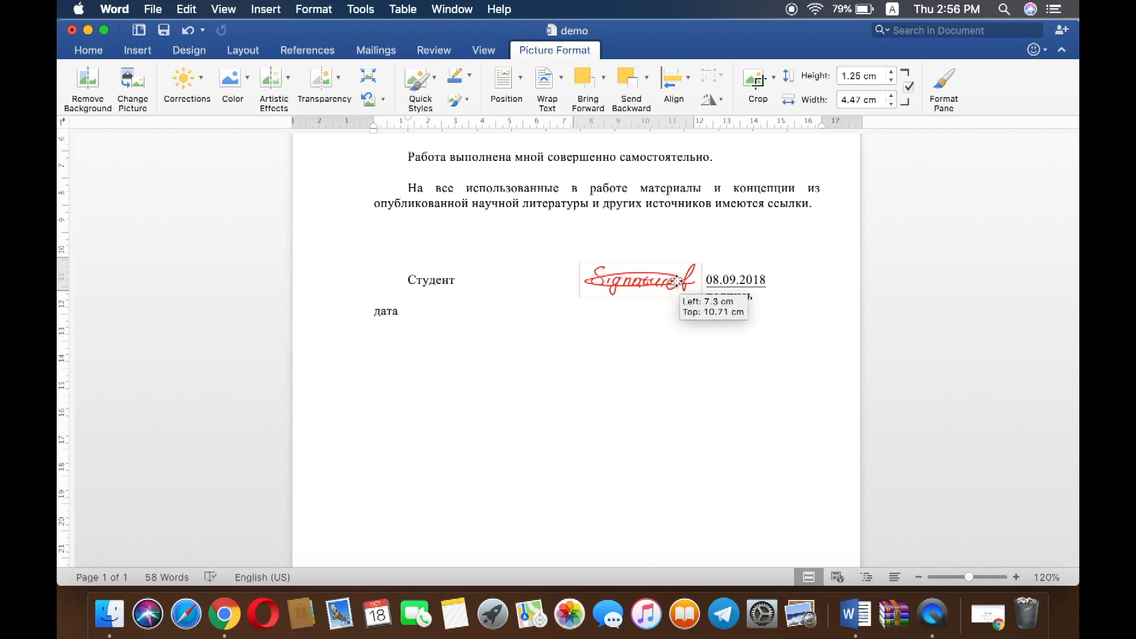
pyautogui.moveTo(638, 279); pyautogui.dragTo(656, 269)
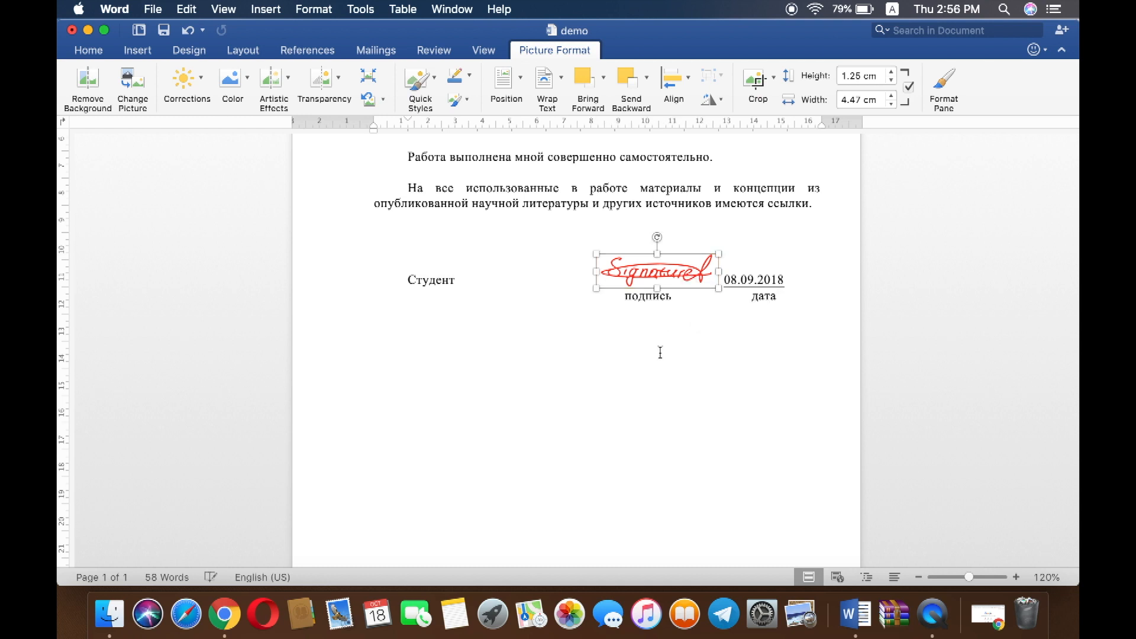